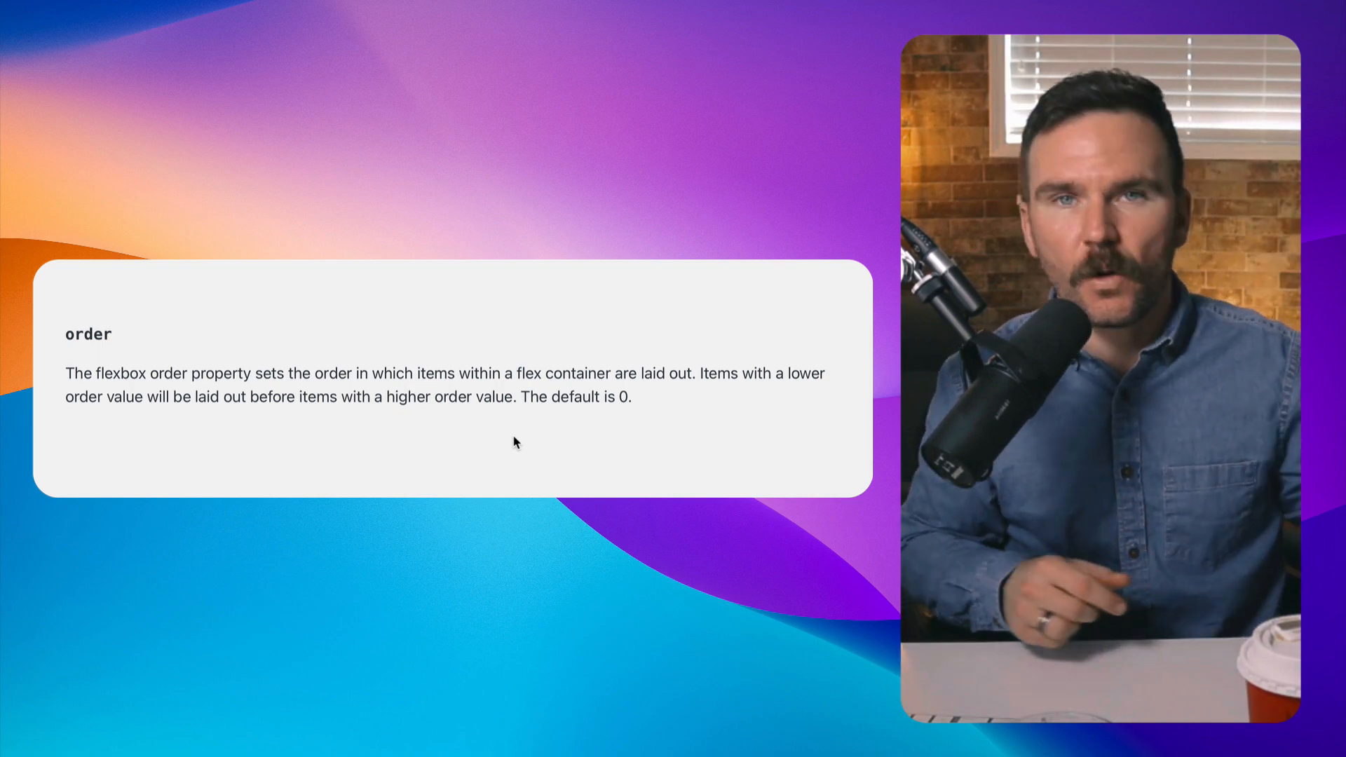
{"action": "mouse_move", "coordinate": [590, 417]}
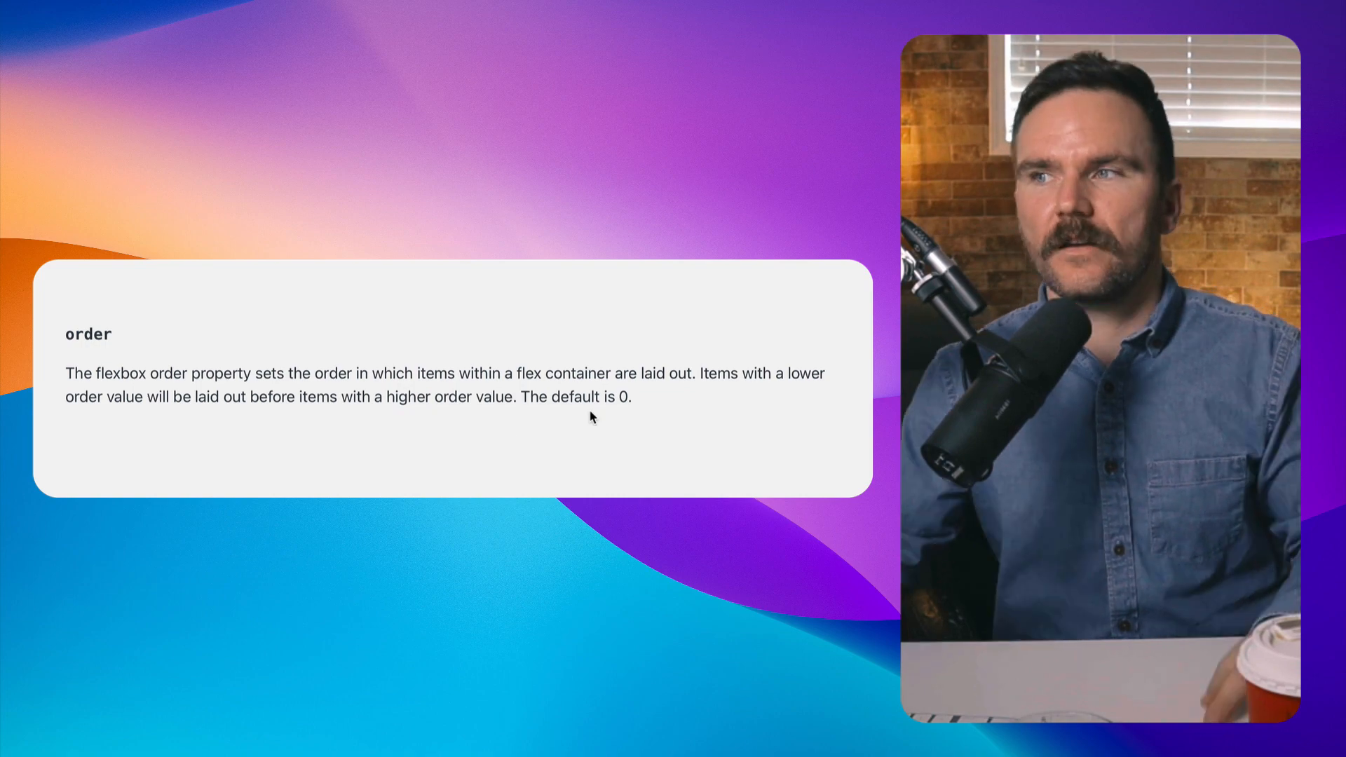
{"action": "mouse_move", "coordinate": [640, 422]}
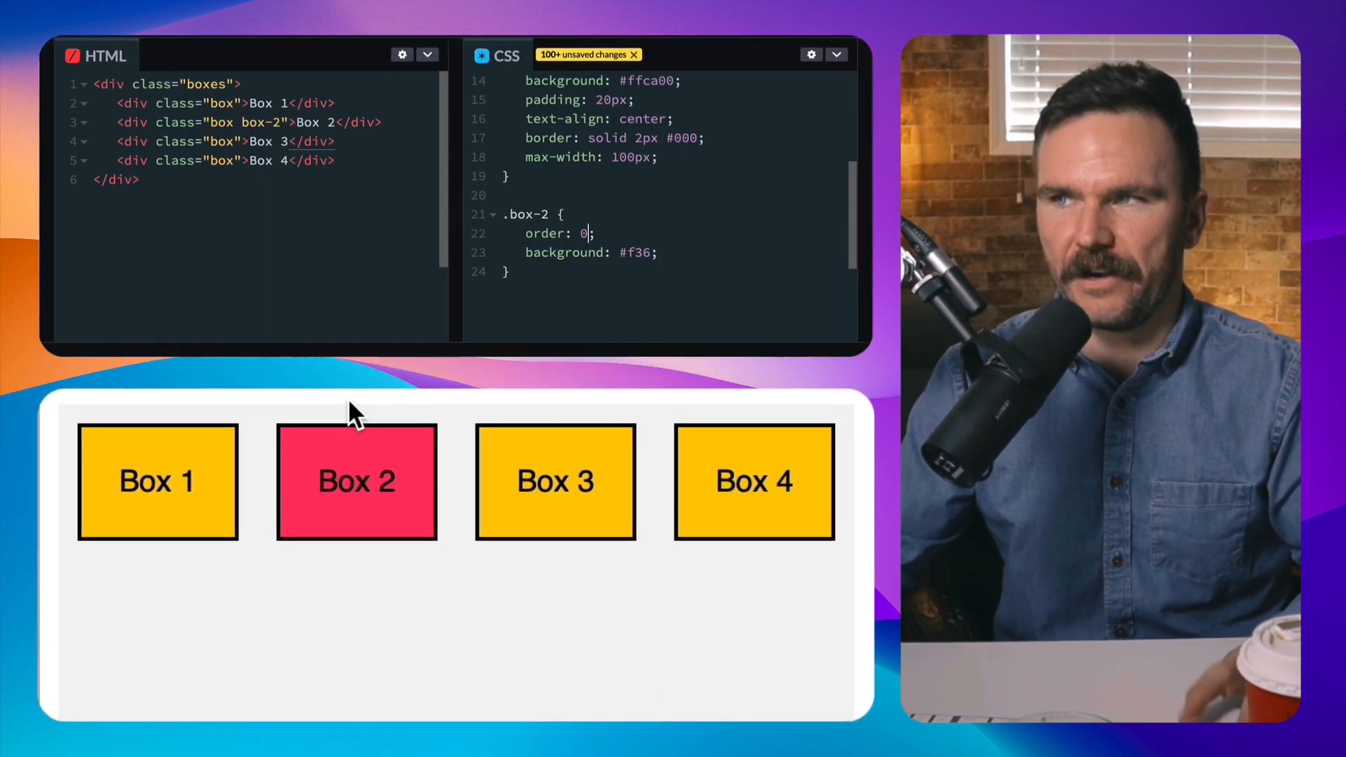
- Add an order declaration to the .box-2 rule and try values 1, 2, 4 and 0
{"action": "left_click", "coordinate": [275, 204]}
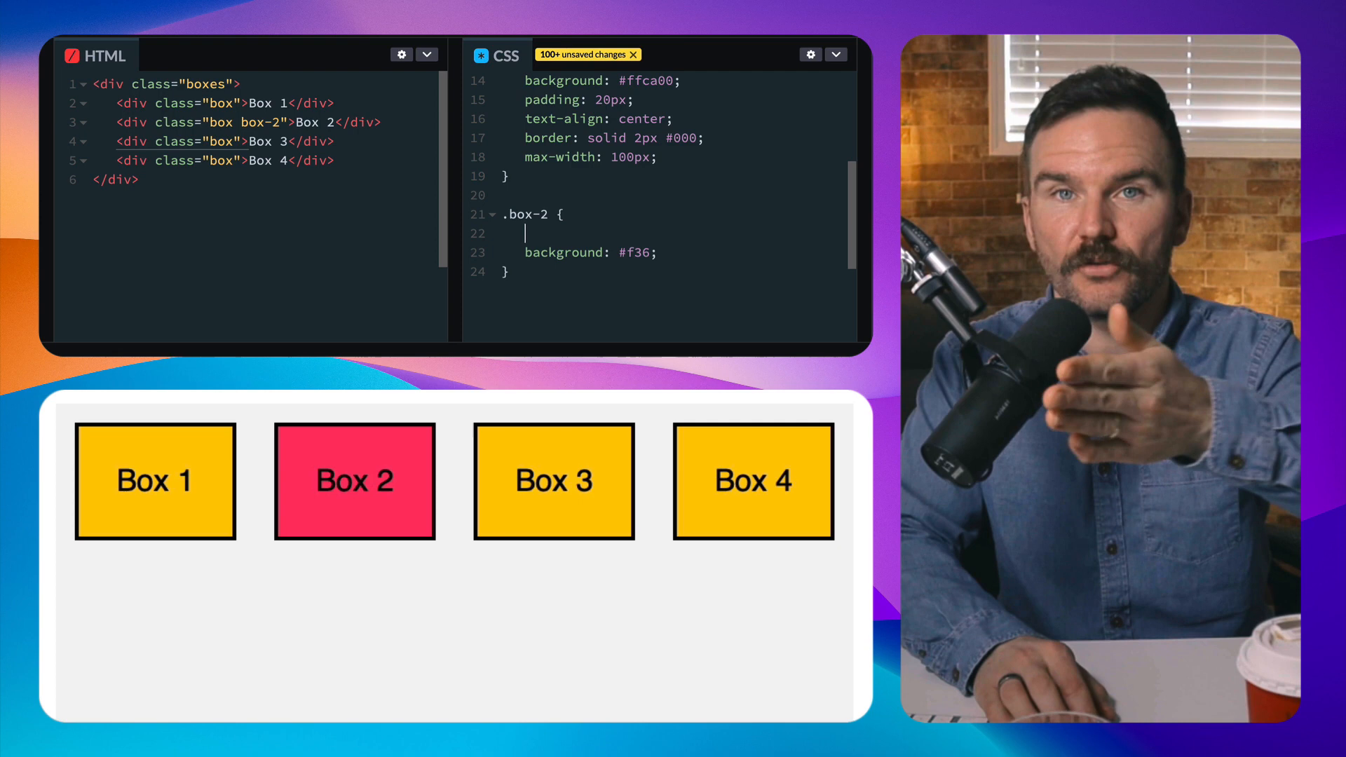
{"action": "type", "text": "order: 1;"}
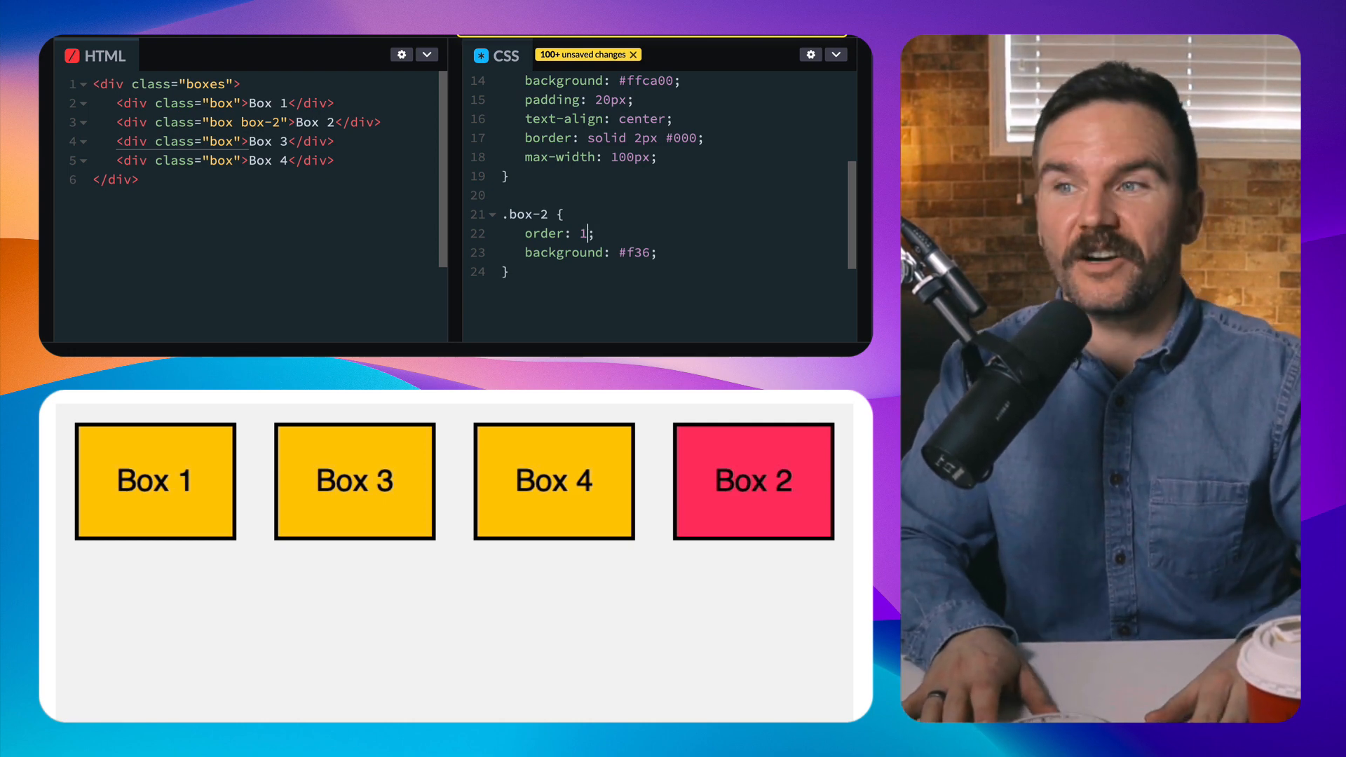
{"action": "type", "text": "2"}
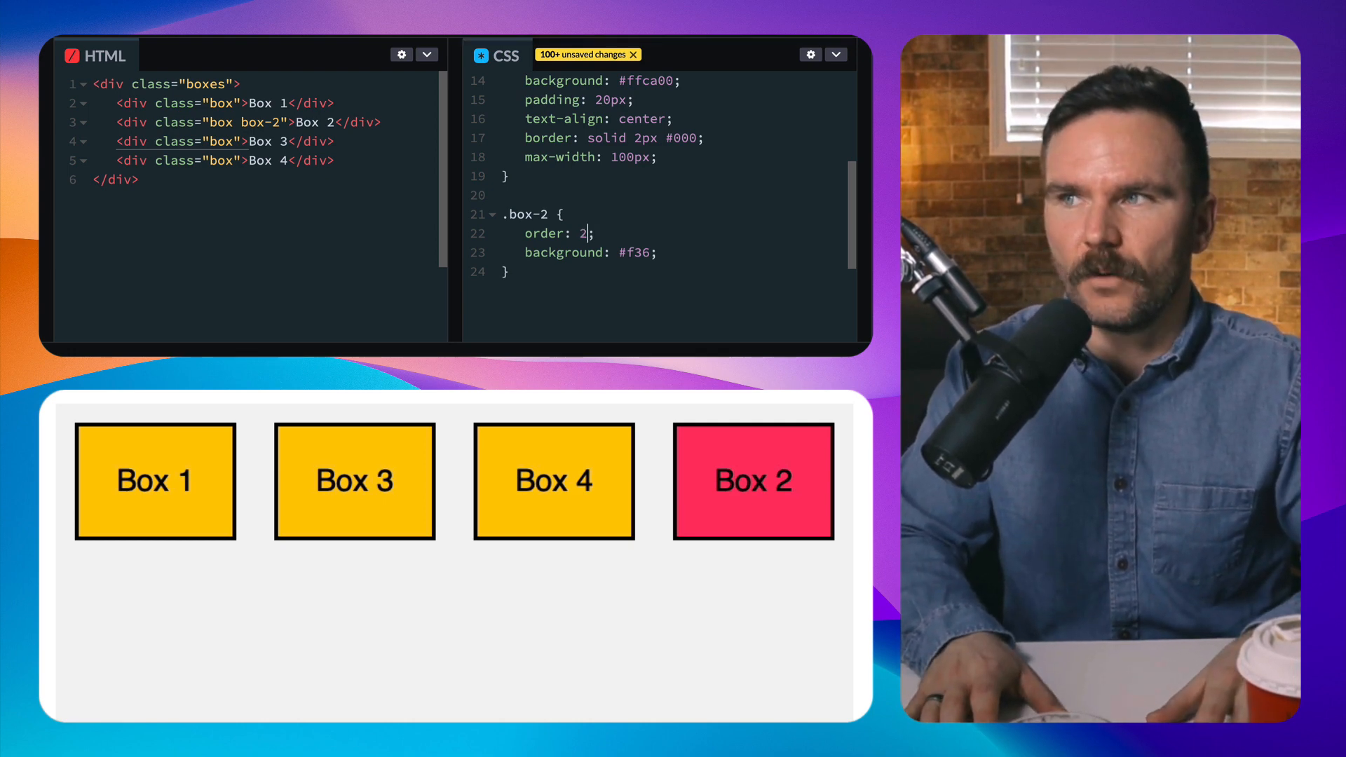
{"action": "type", "text": "4"}
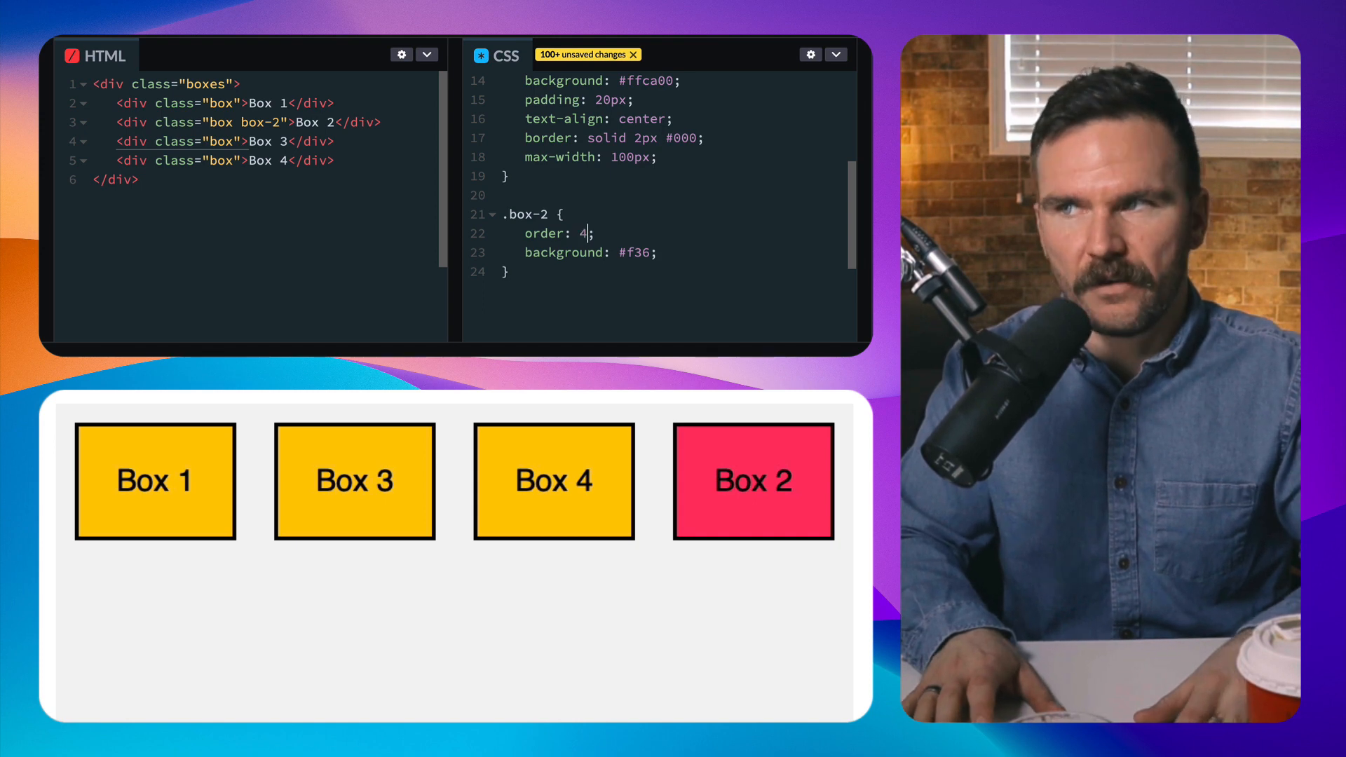
{"action": "type", "text": "0"}
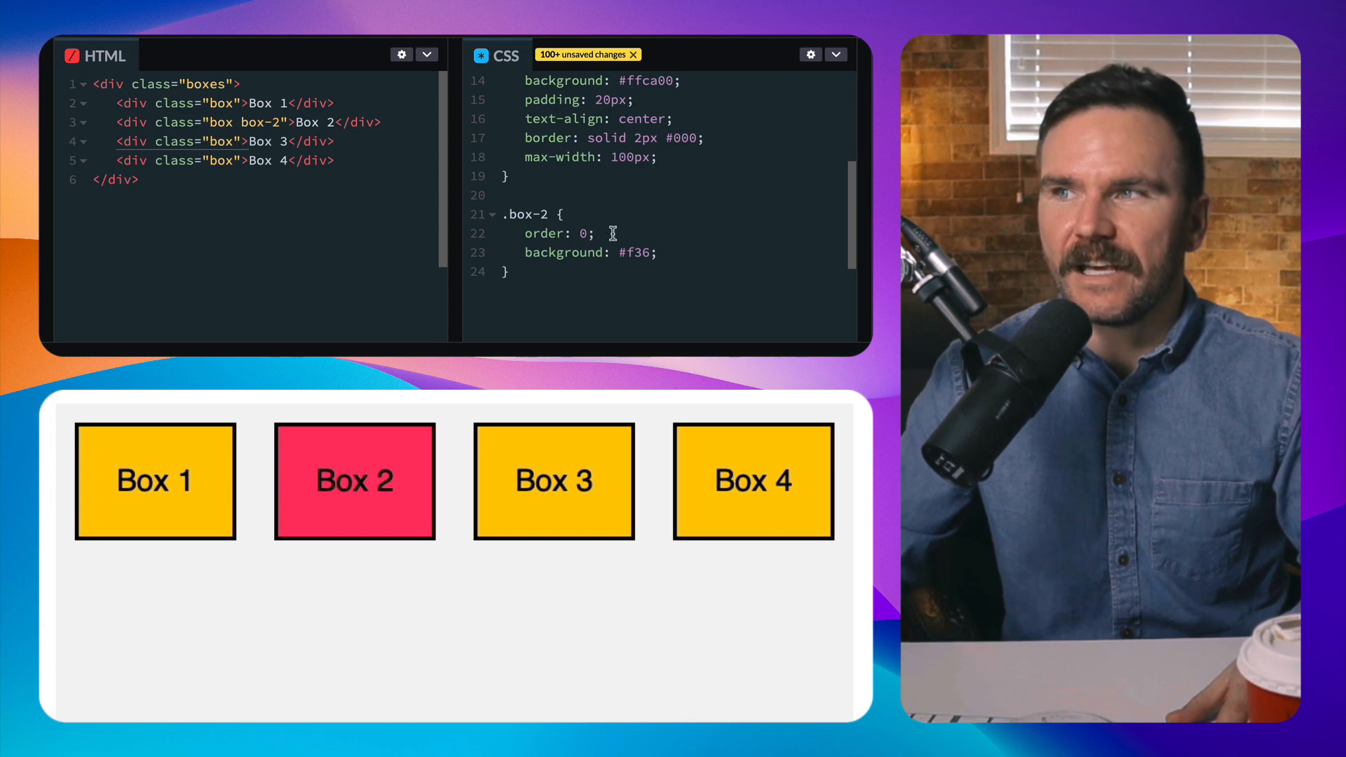
{"action": "mouse_move", "coordinate": [320, 501]}
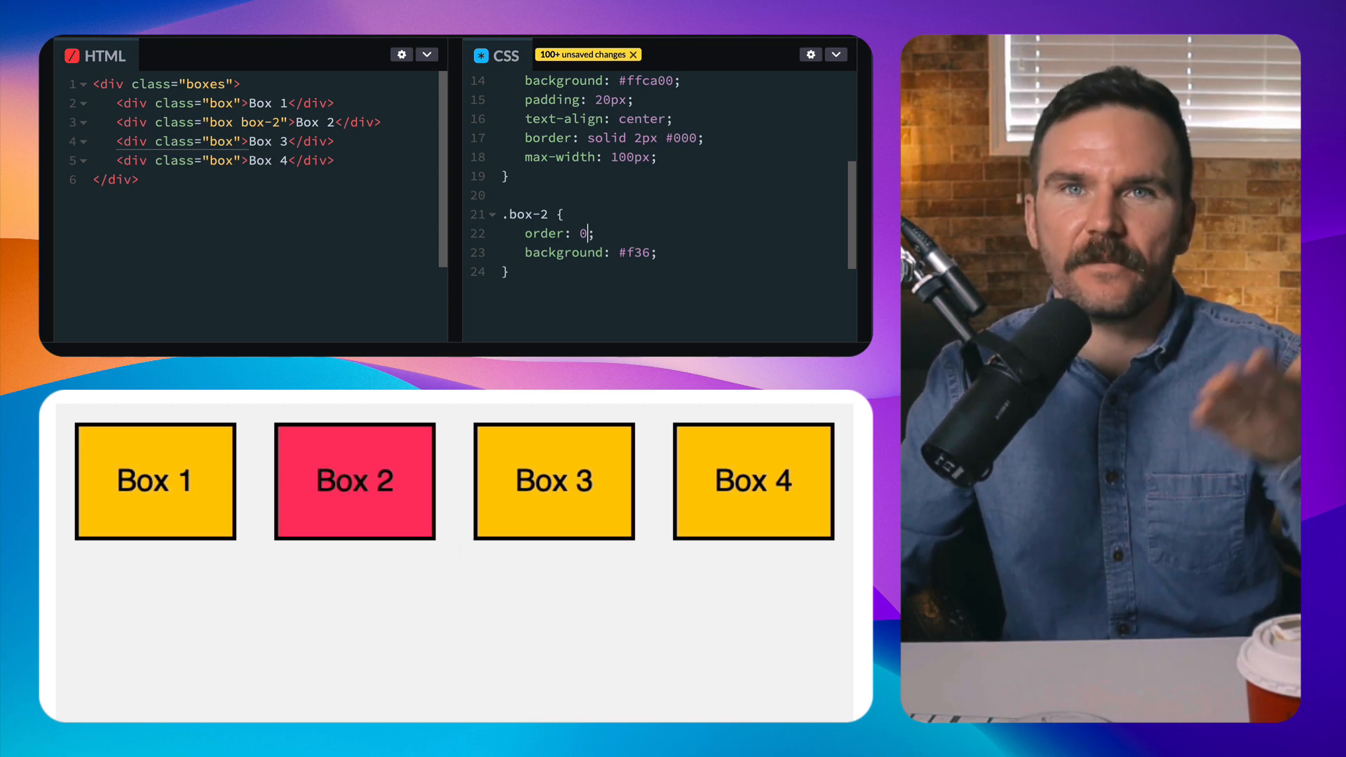
{"action": "mouse_move", "coordinate": [388, 572]}
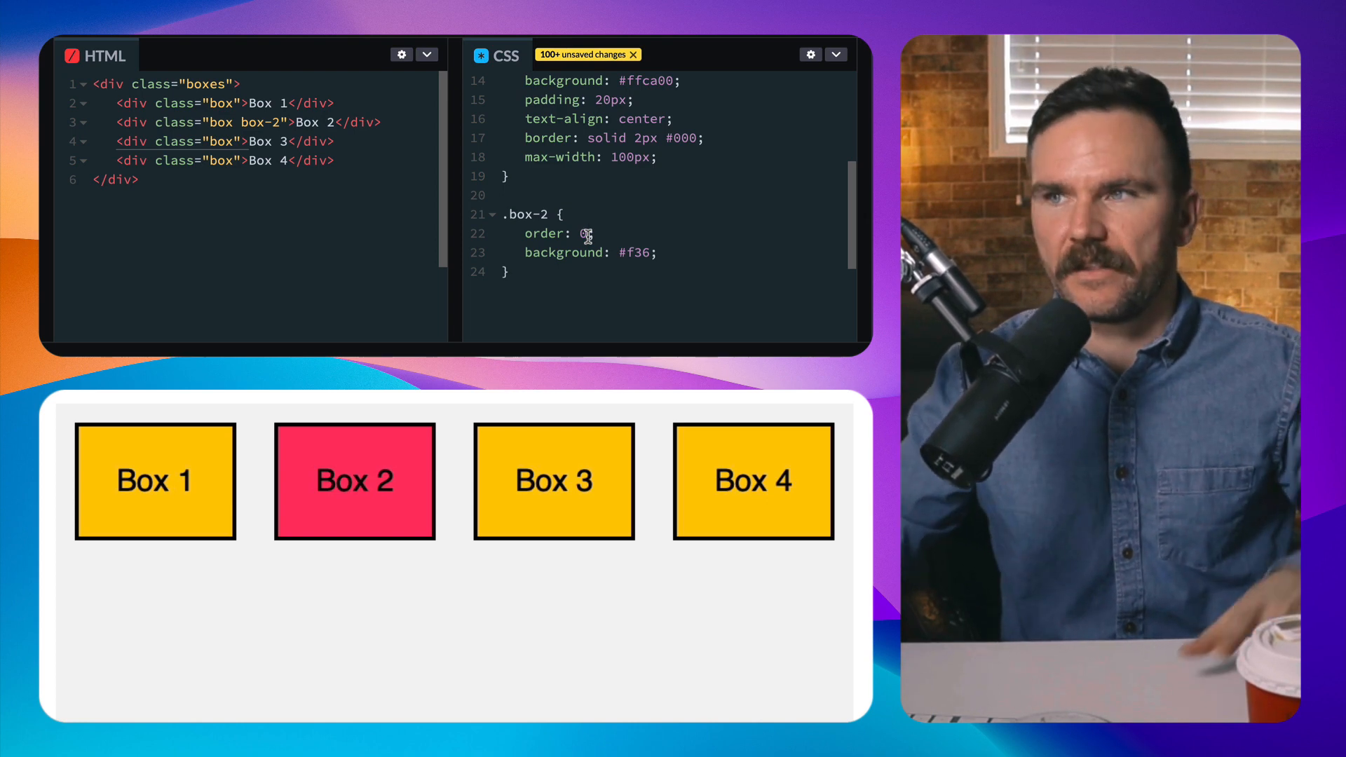
{"action": "type", "text": "0;"}
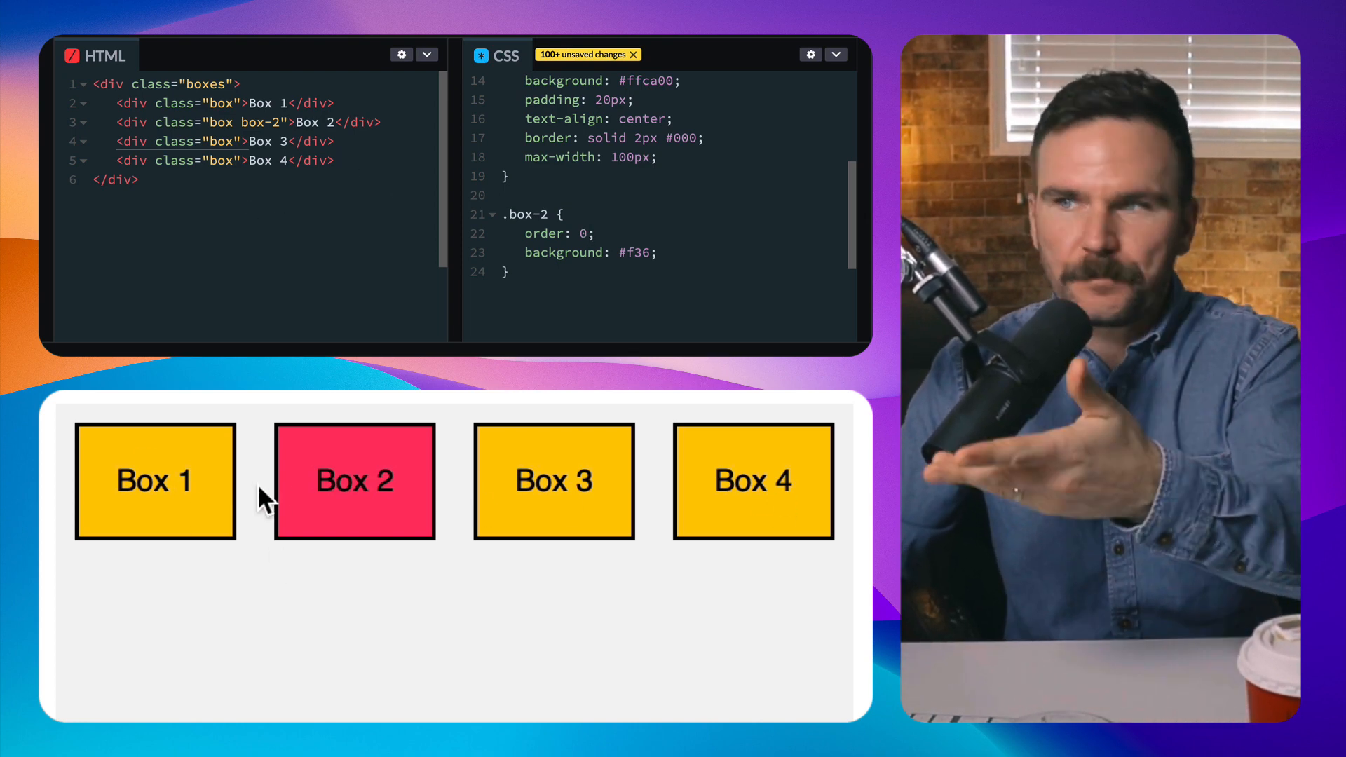
{"action": "mouse_move", "coordinate": [611, 558]}
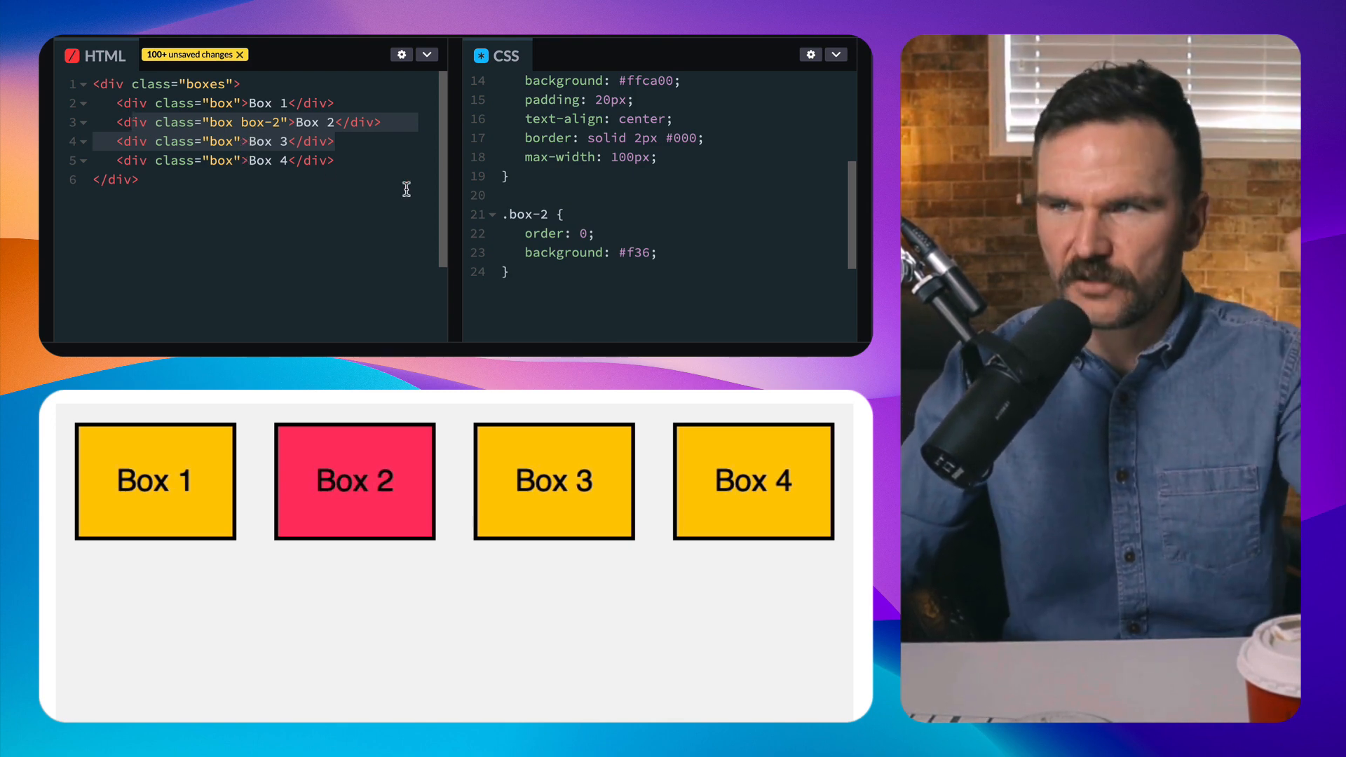
- Write a .box:nth-child(1) rule with order: 1 and background: green
{"action": "type", "text": "bo"}
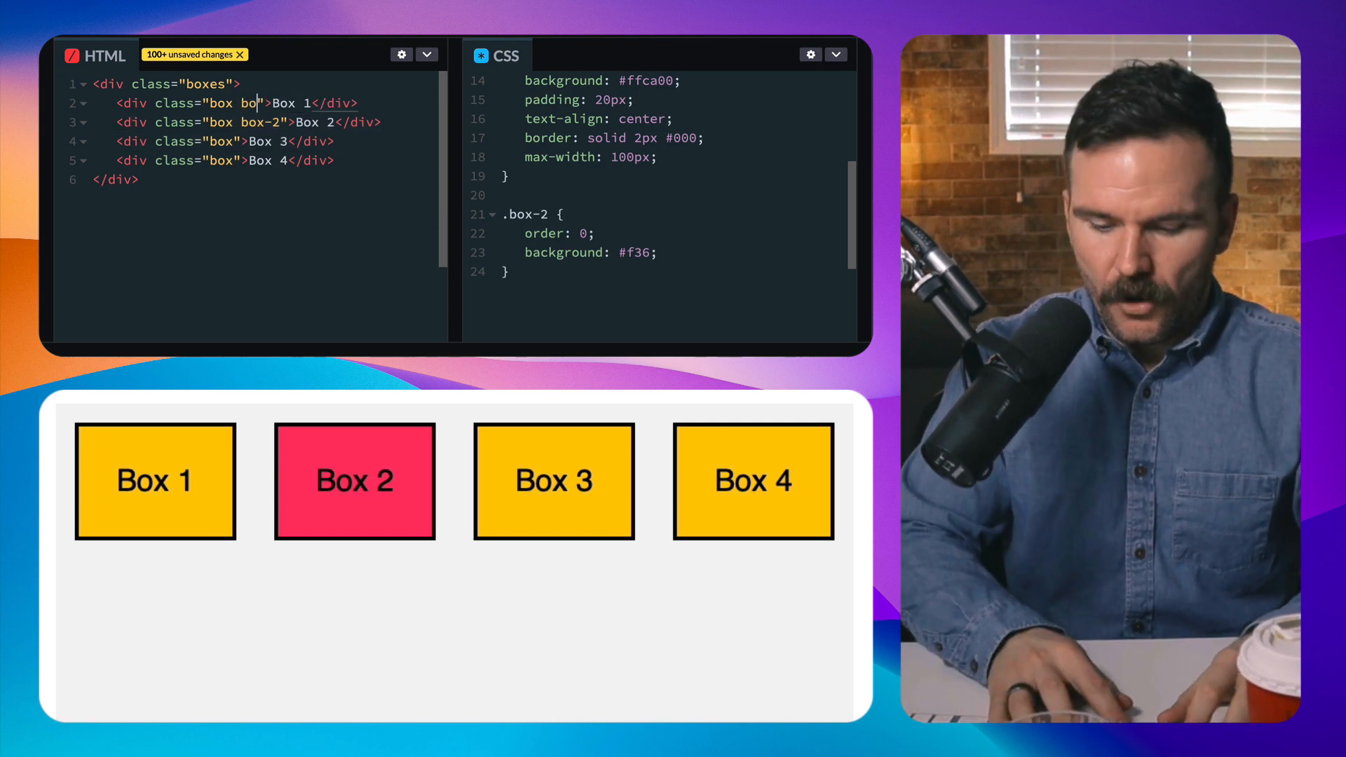
{"action": "key", "text": "Backspace"}
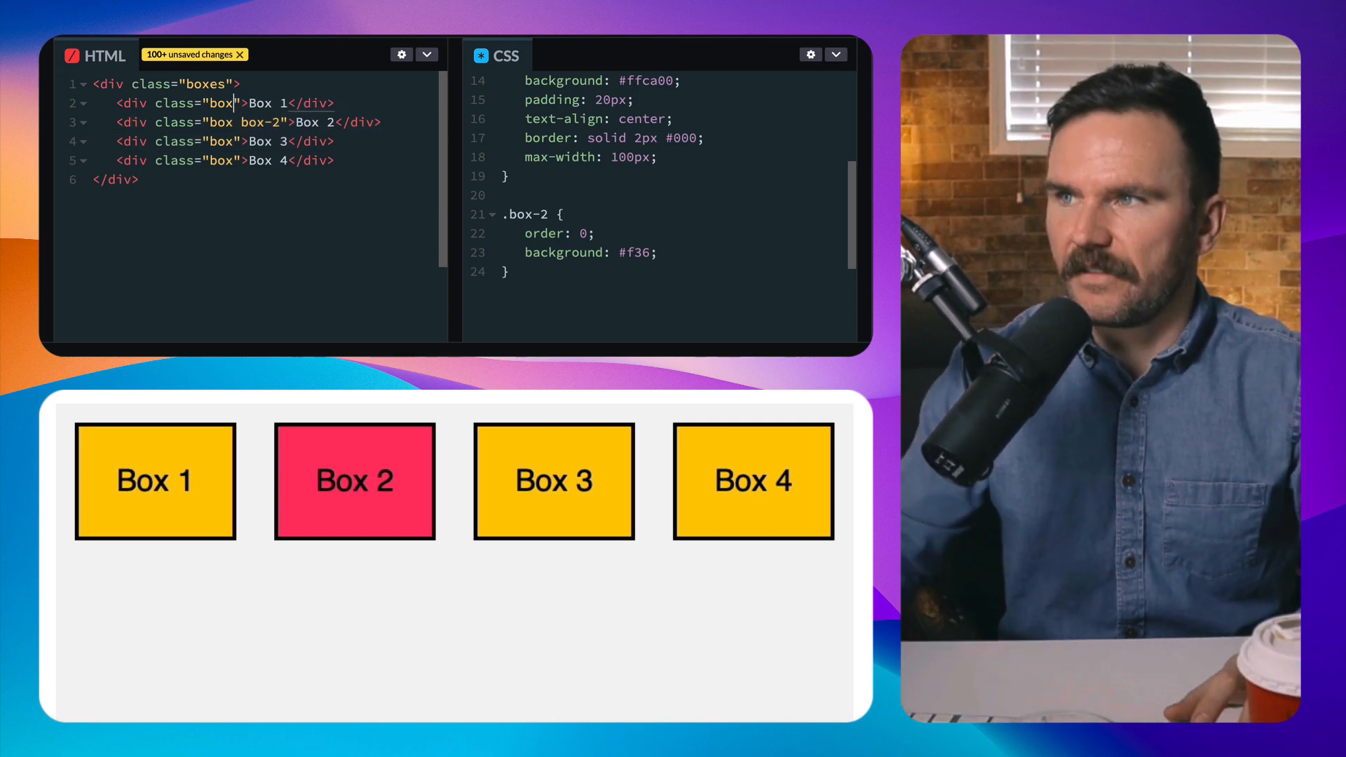
{"action": "type", "text": ".box:nth-child(1)"}
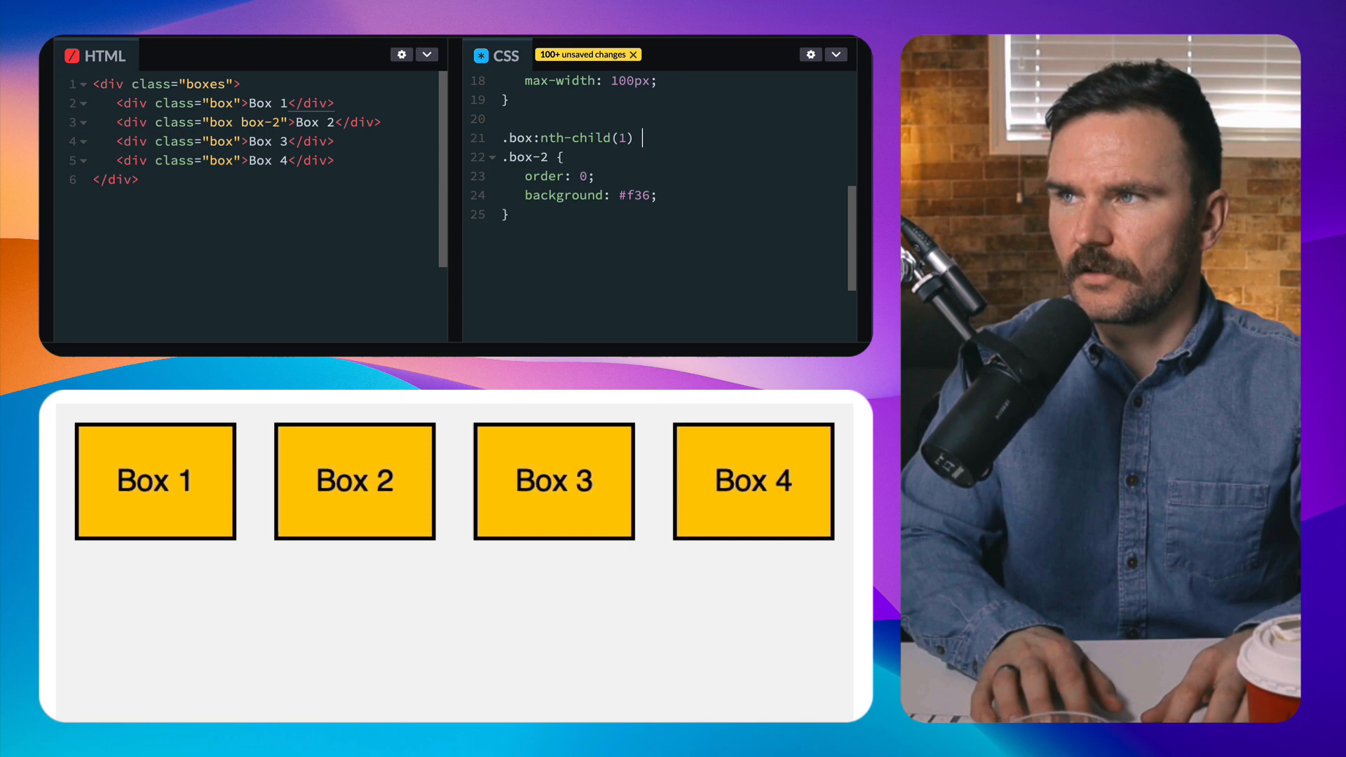
{"action": "type", "text": "{"}
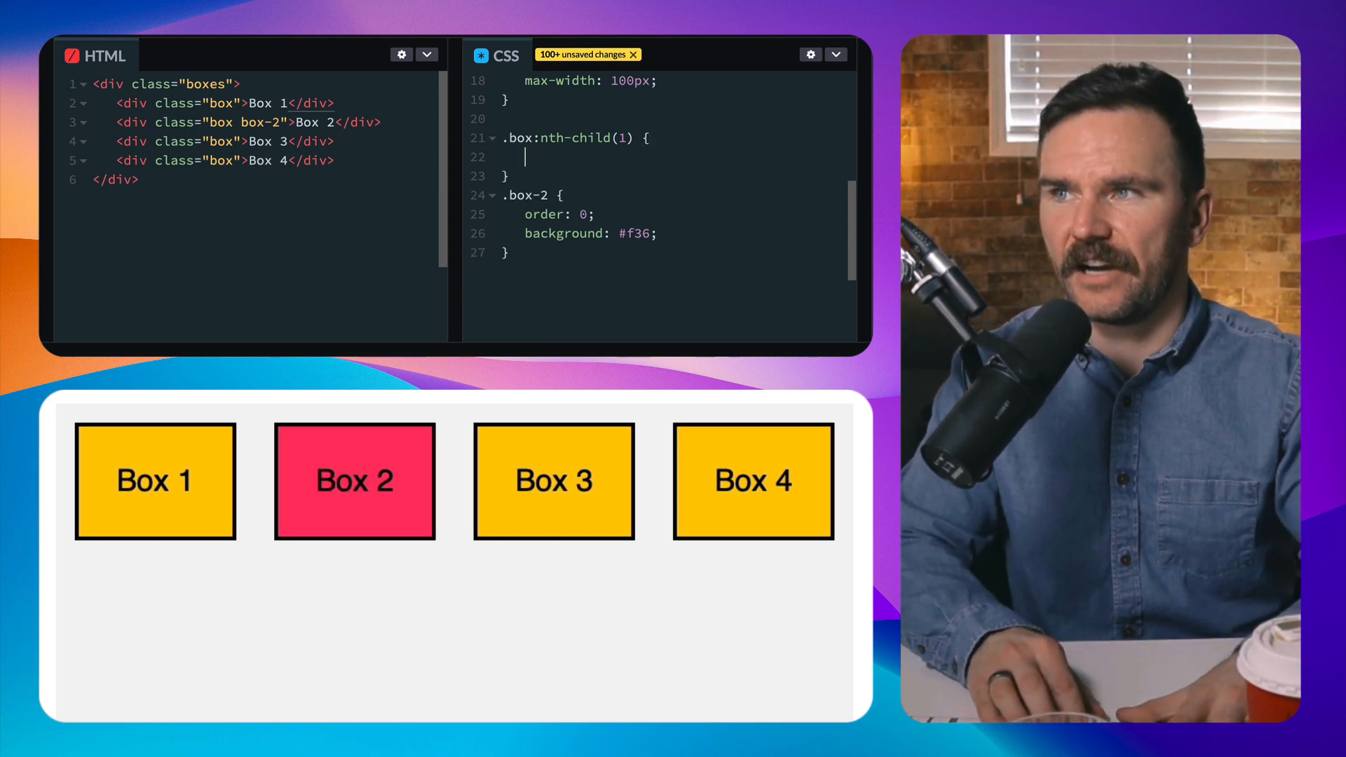
{"action": "type", "text": "order:"}
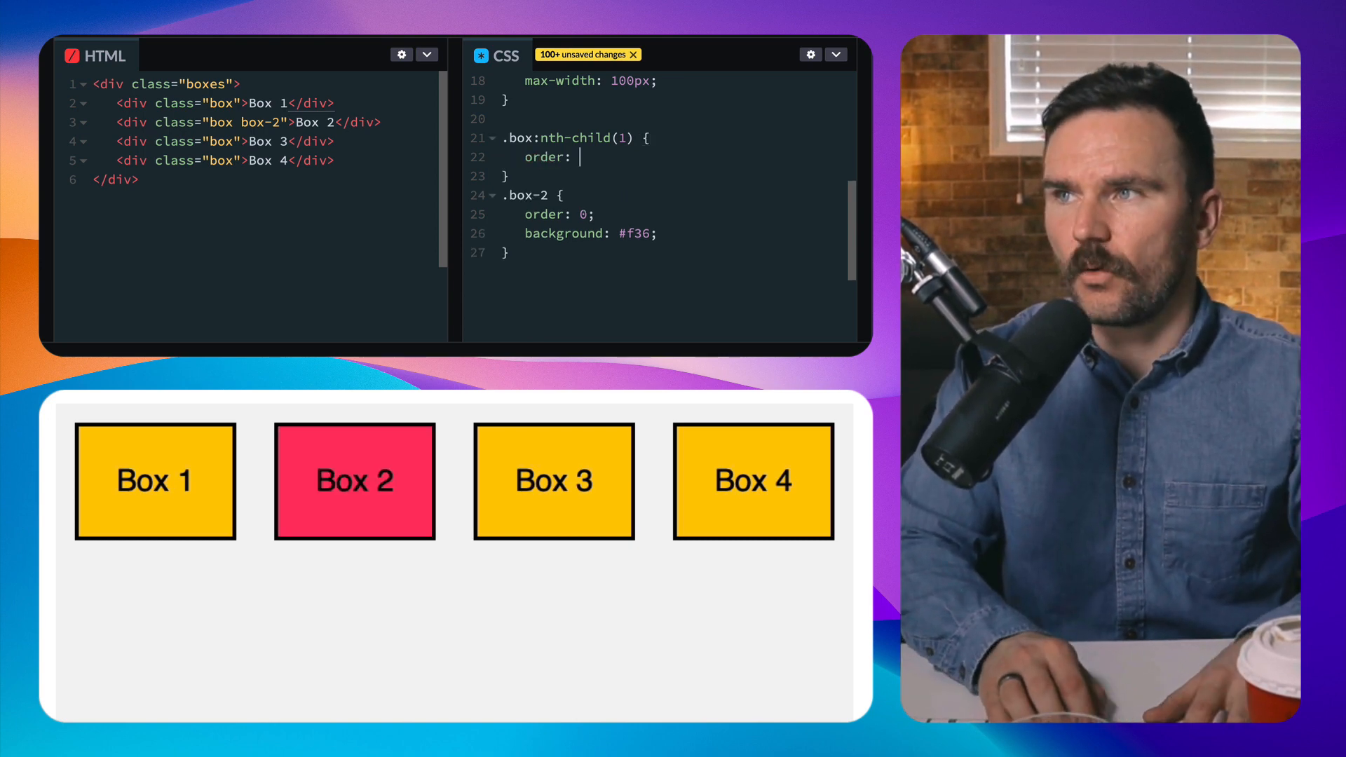
{"action": "type", "text": "1;"}
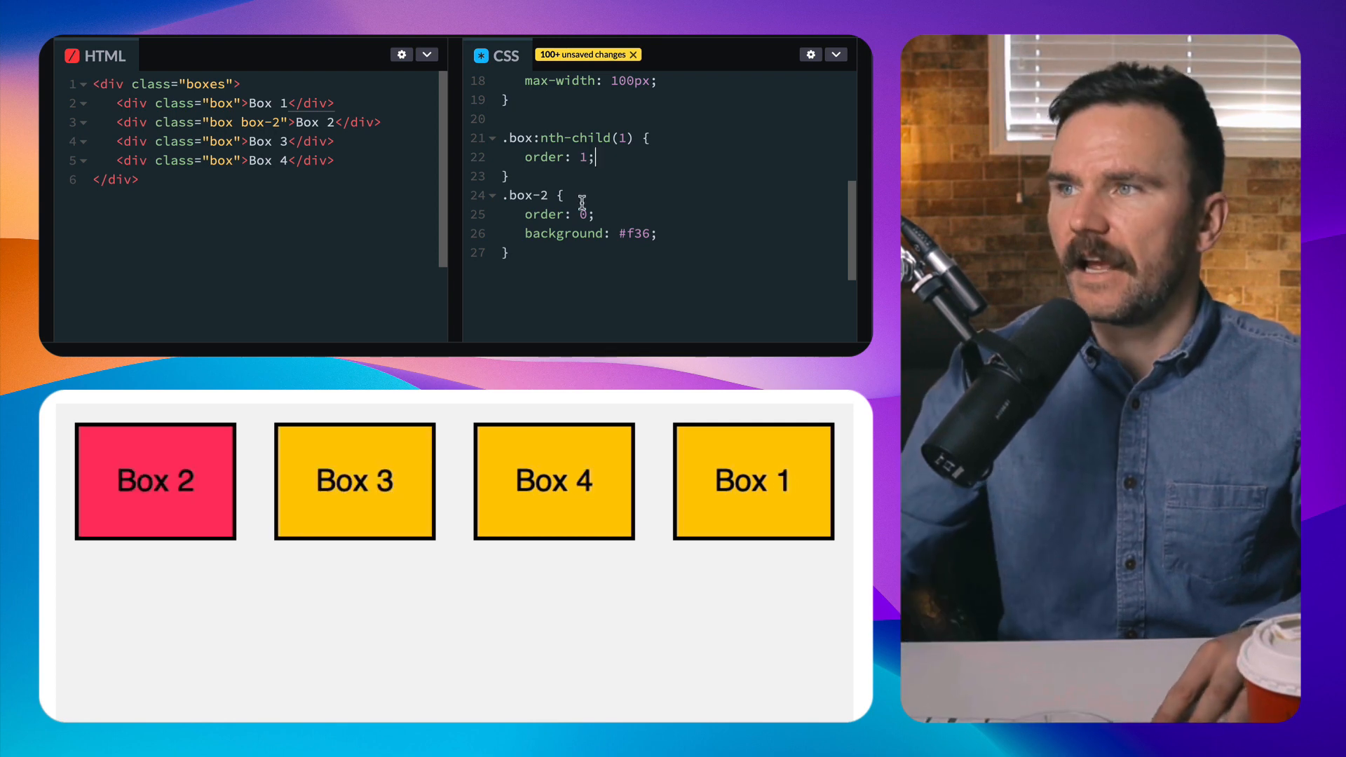
{"action": "type", "text": "background:"}
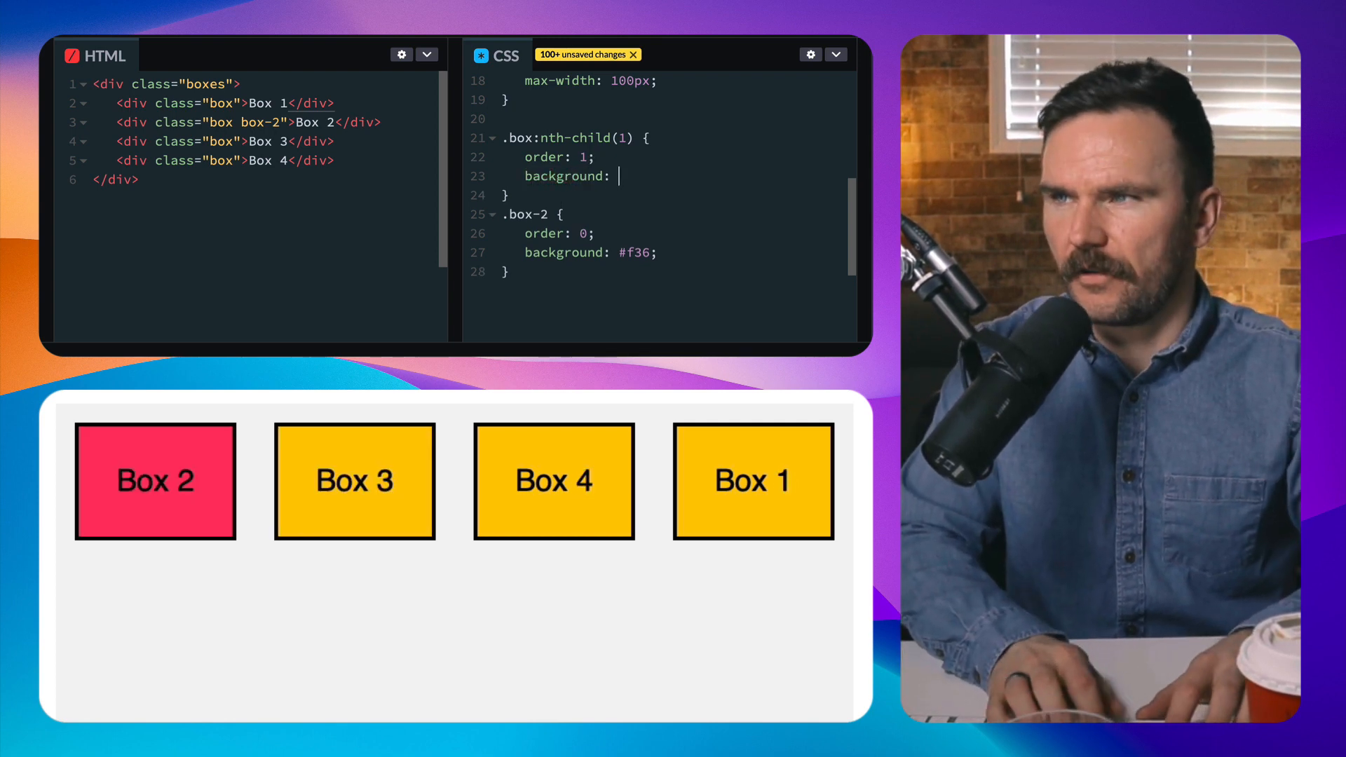
{"action": "type", "text": "green;"}
{"action": "left_click", "coordinate": [679, 232]}
{"action": "type", "text": "2"}
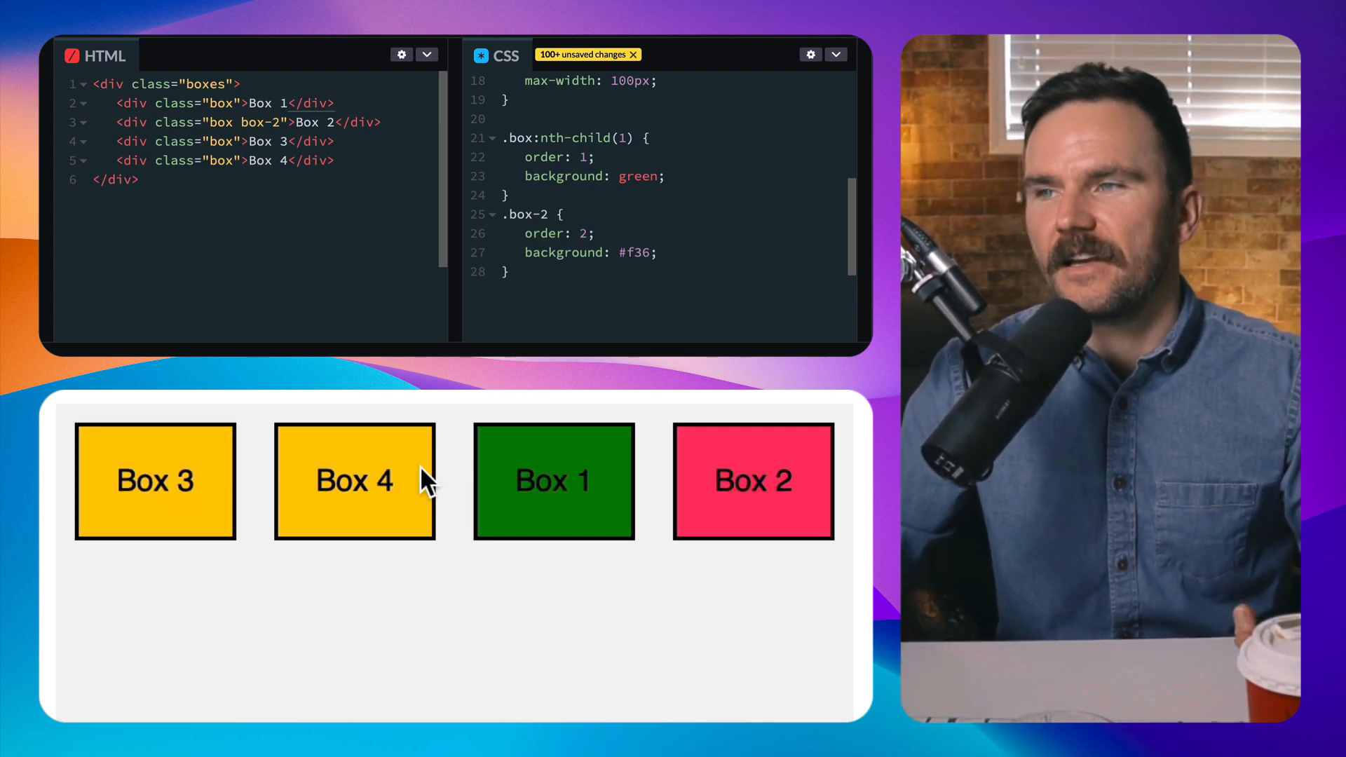
{"action": "mouse_move", "coordinate": [334, 558]}
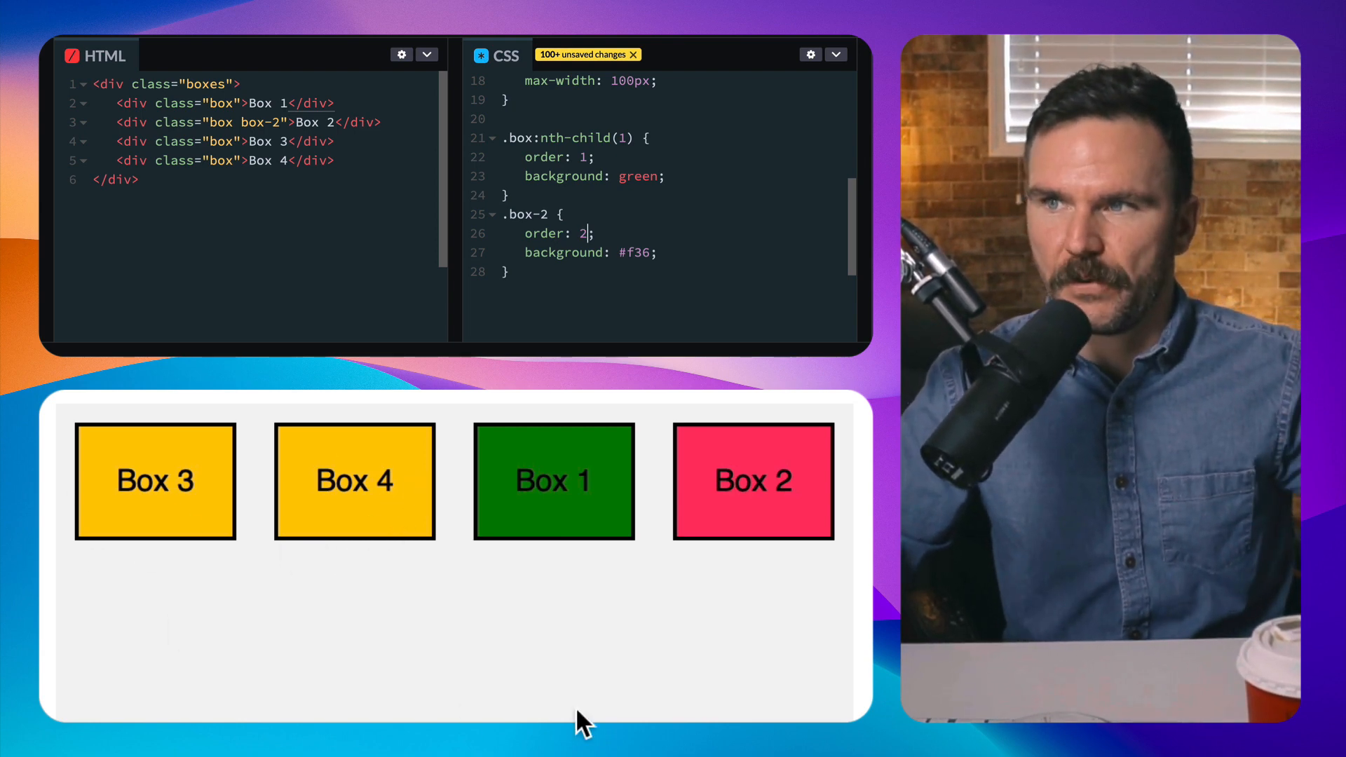
{"action": "mouse_move", "coordinate": [404, 631]}
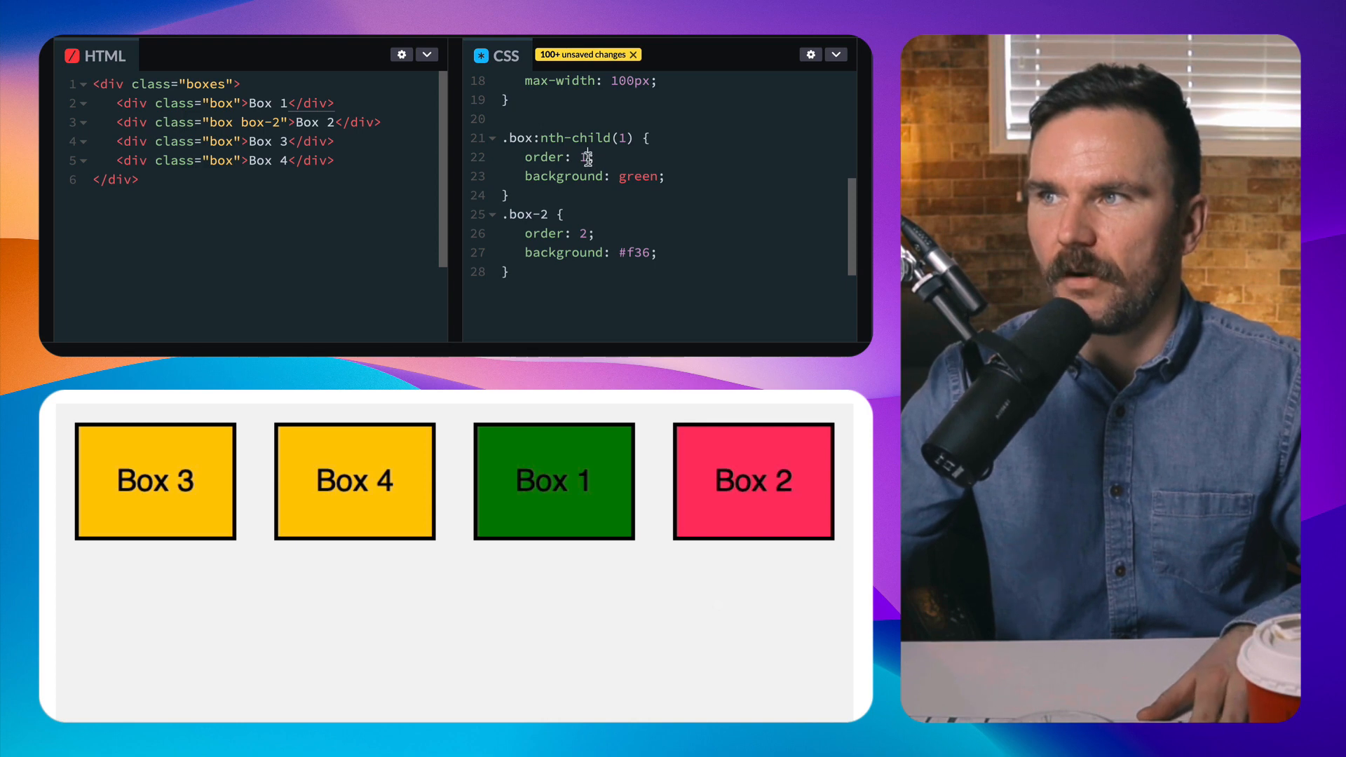
- Change the green Box 1 order value to 2 so Box 2 precedes Box 1
{"action": "type", "text": "2;"}
{"action": "left_click", "coordinate": [676, 233]}
{"action": "type", "text": "1"}
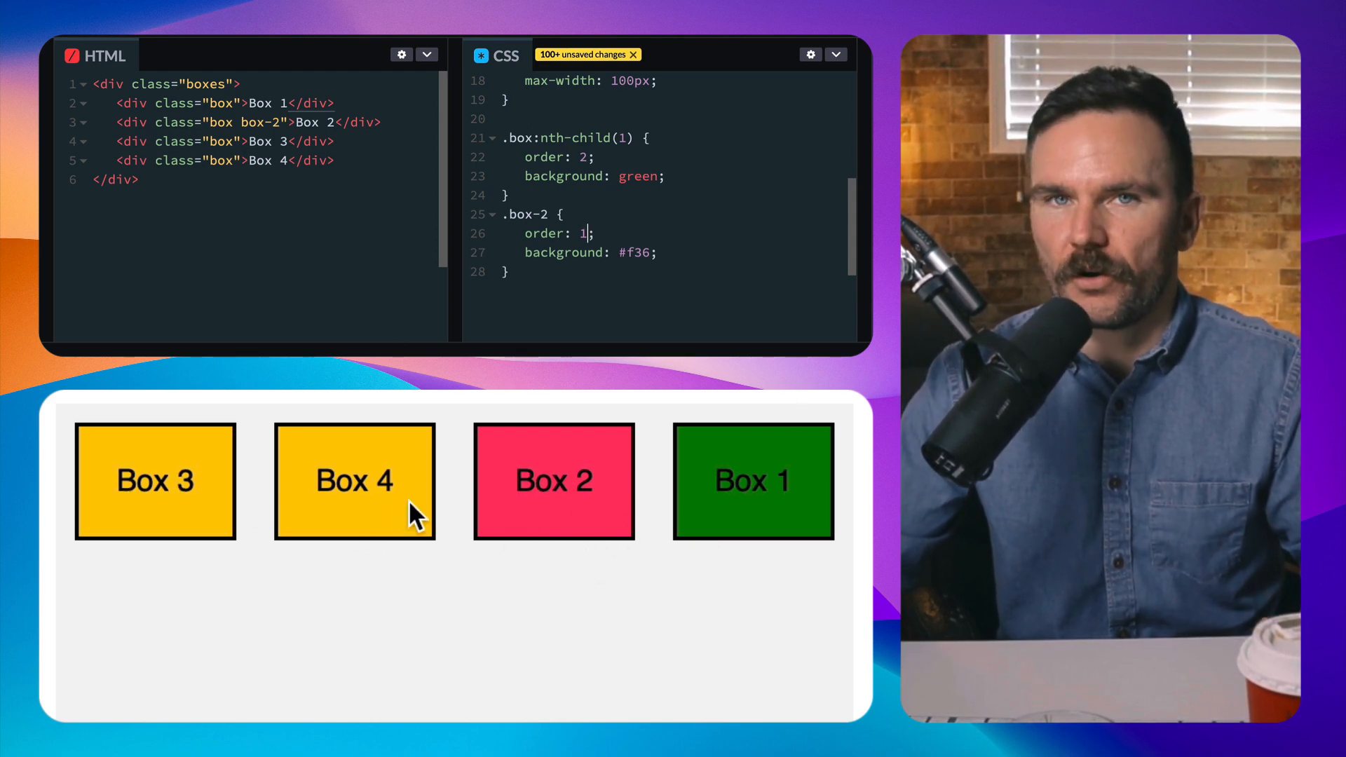
{"action": "mouse_move", "coordinate": [442, 508]}
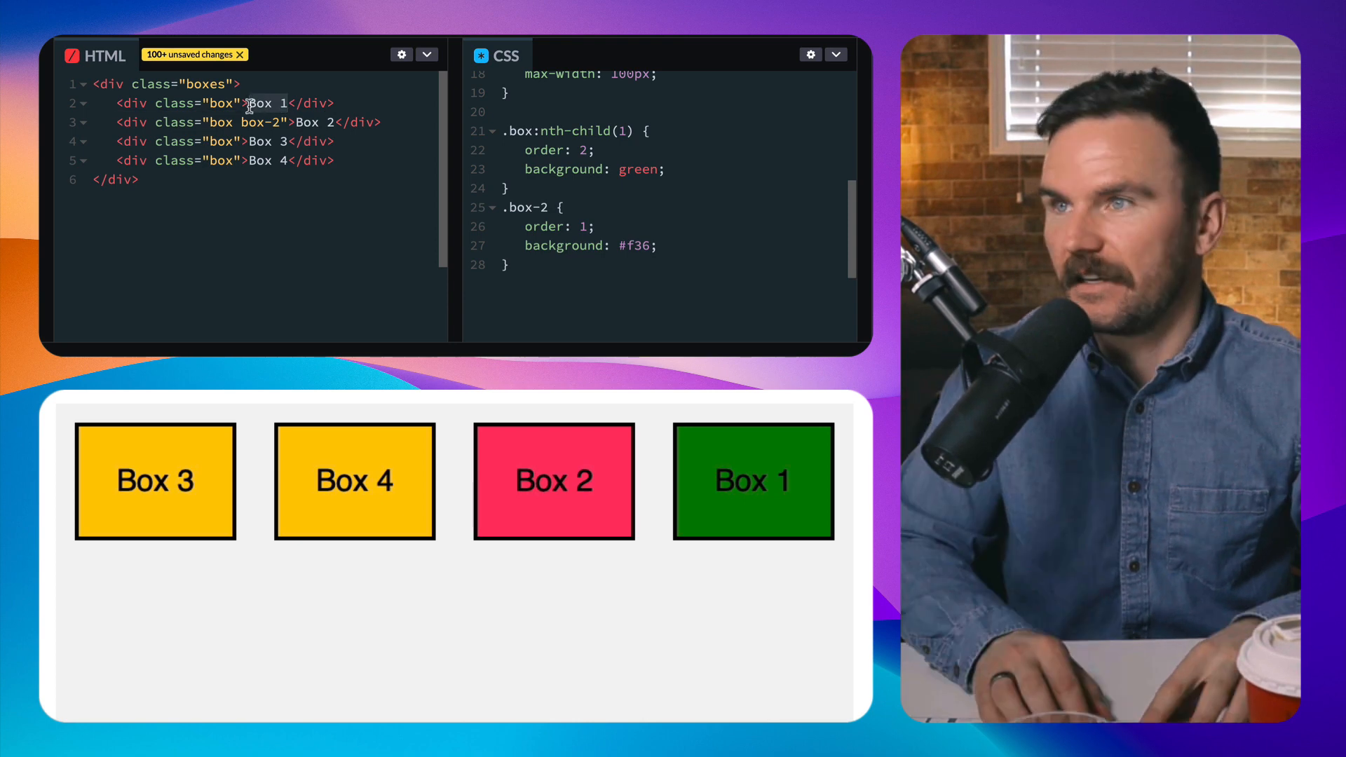
- Relabel the first box LOGO and the last box LIVE CHAT in the HTML
{"action": "type", "text": "LOGO"}
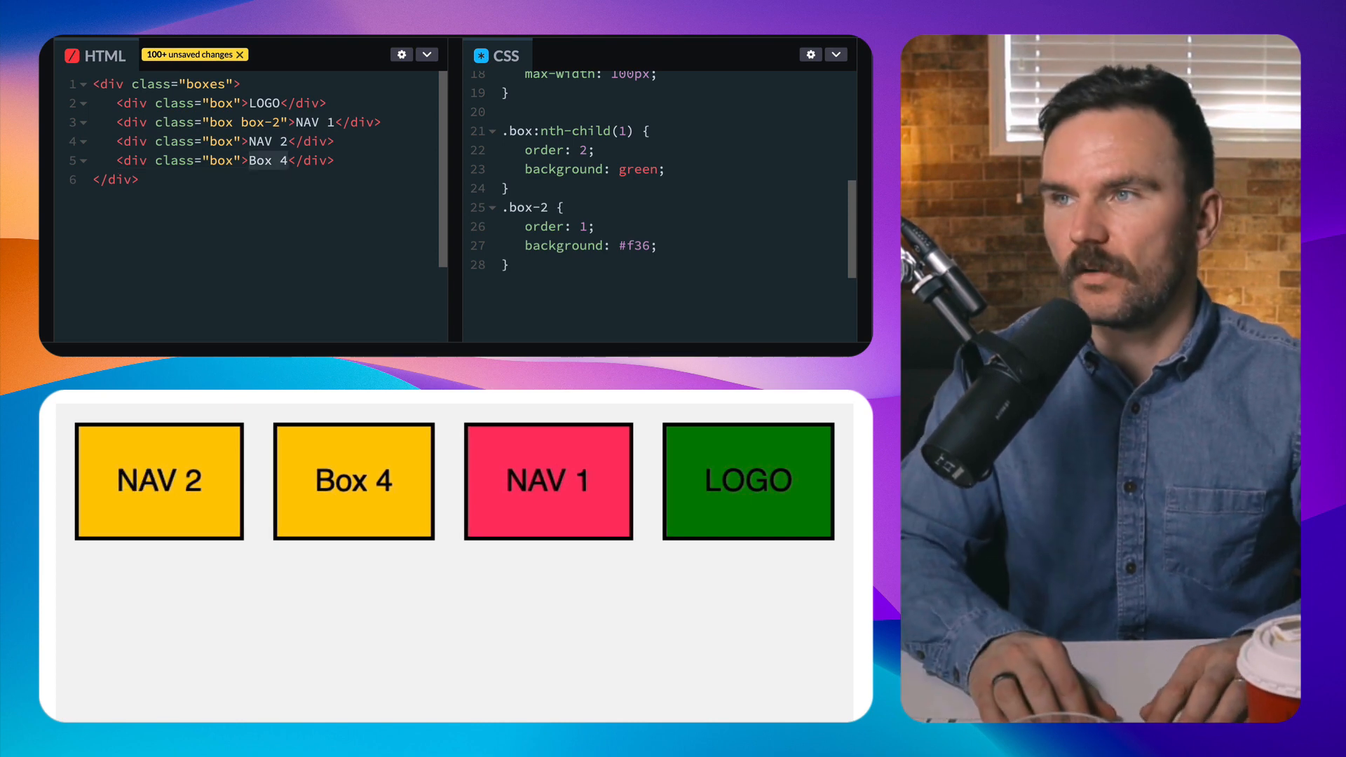
{"action": "type", "text": "LIVE CHAT"}
{"action": "type", "text": ".box:nth-child(4) {"}
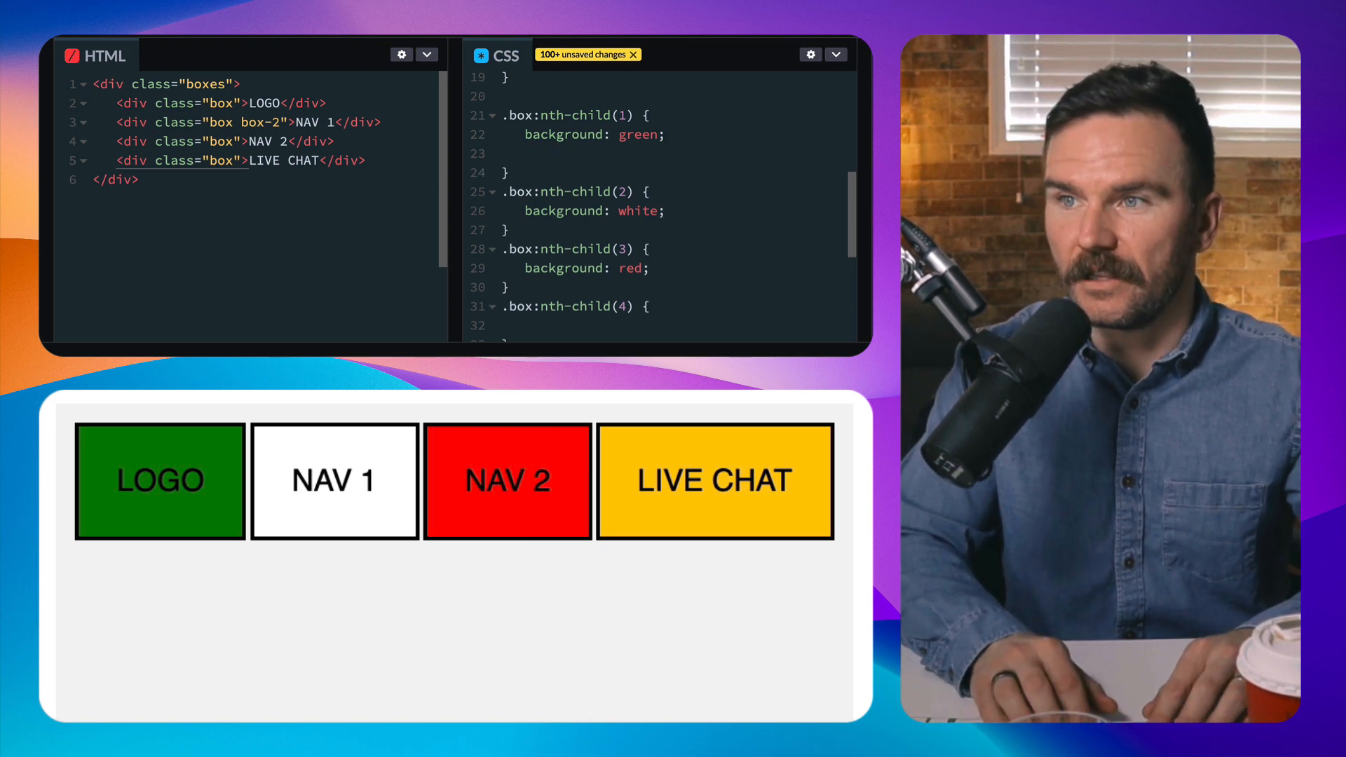
- Give LOGO (nth-child 1) order: 4 and NAV 1 (nth-child 2) order: 1
{"action": "type", "text": "order:"}
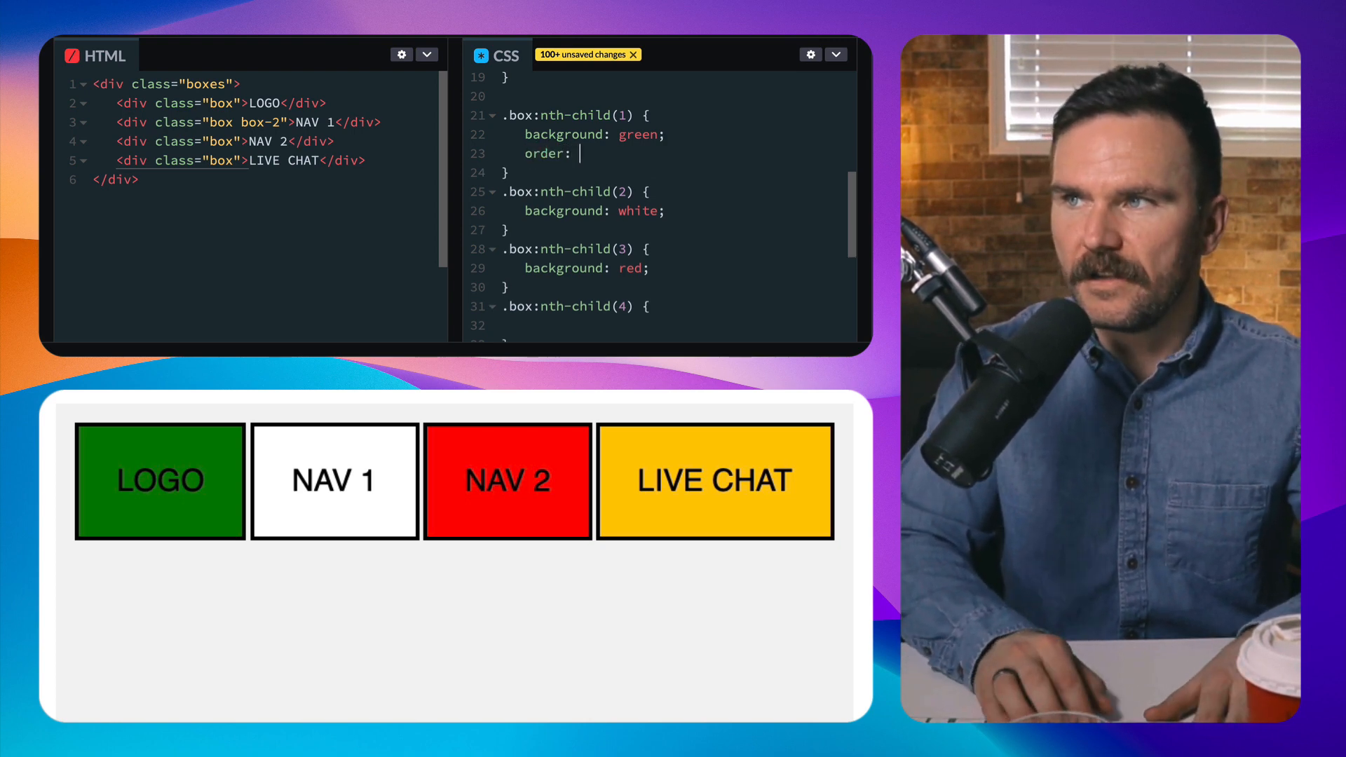
{"action": "type", "text": "4"}
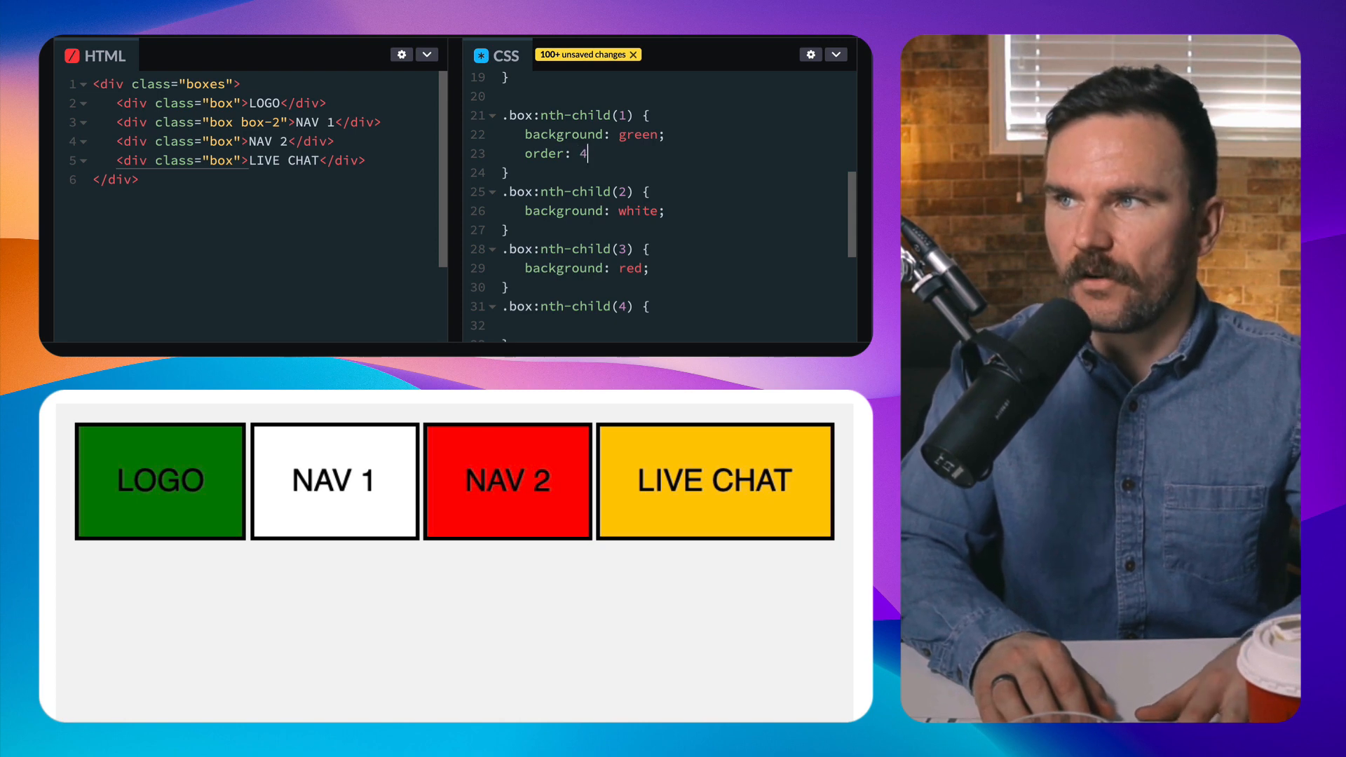
{"action": "type", "text": ";"}
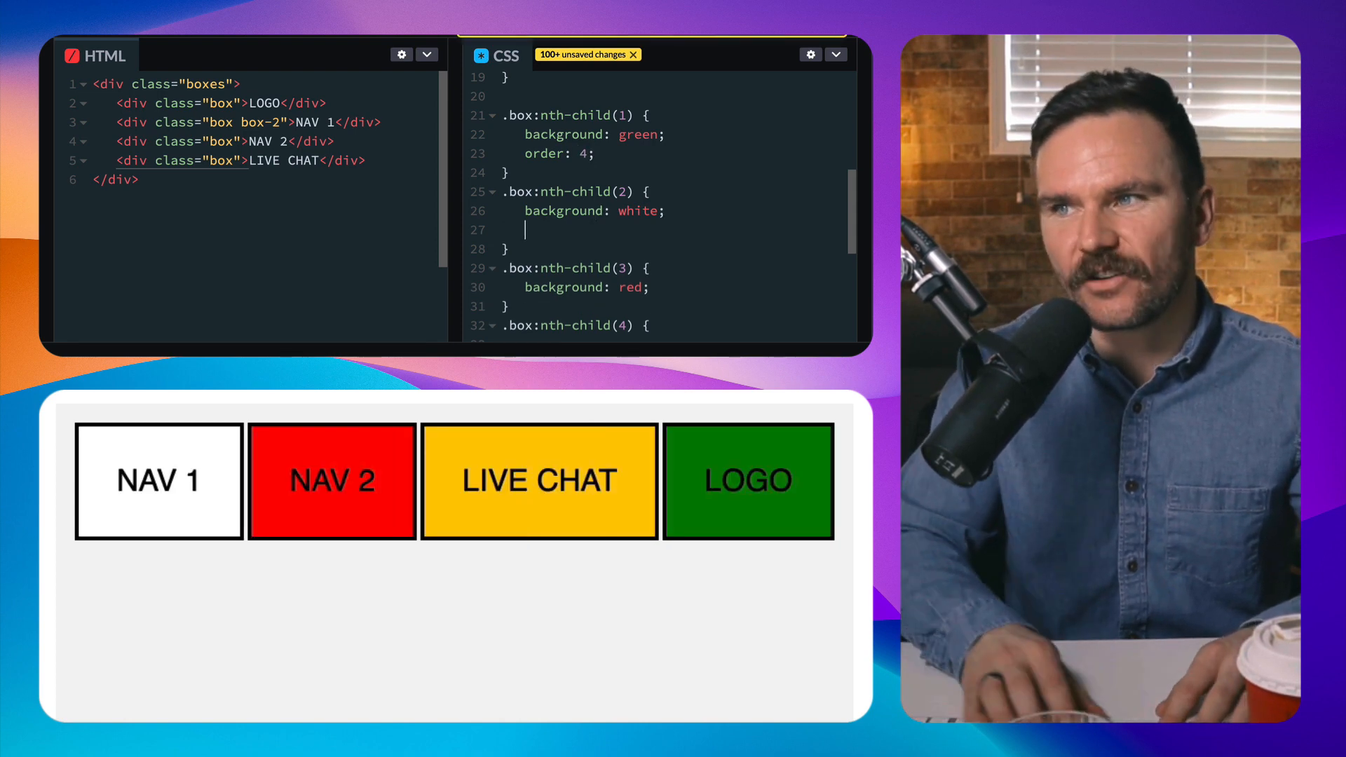
{"action": "type", "text": "order"}
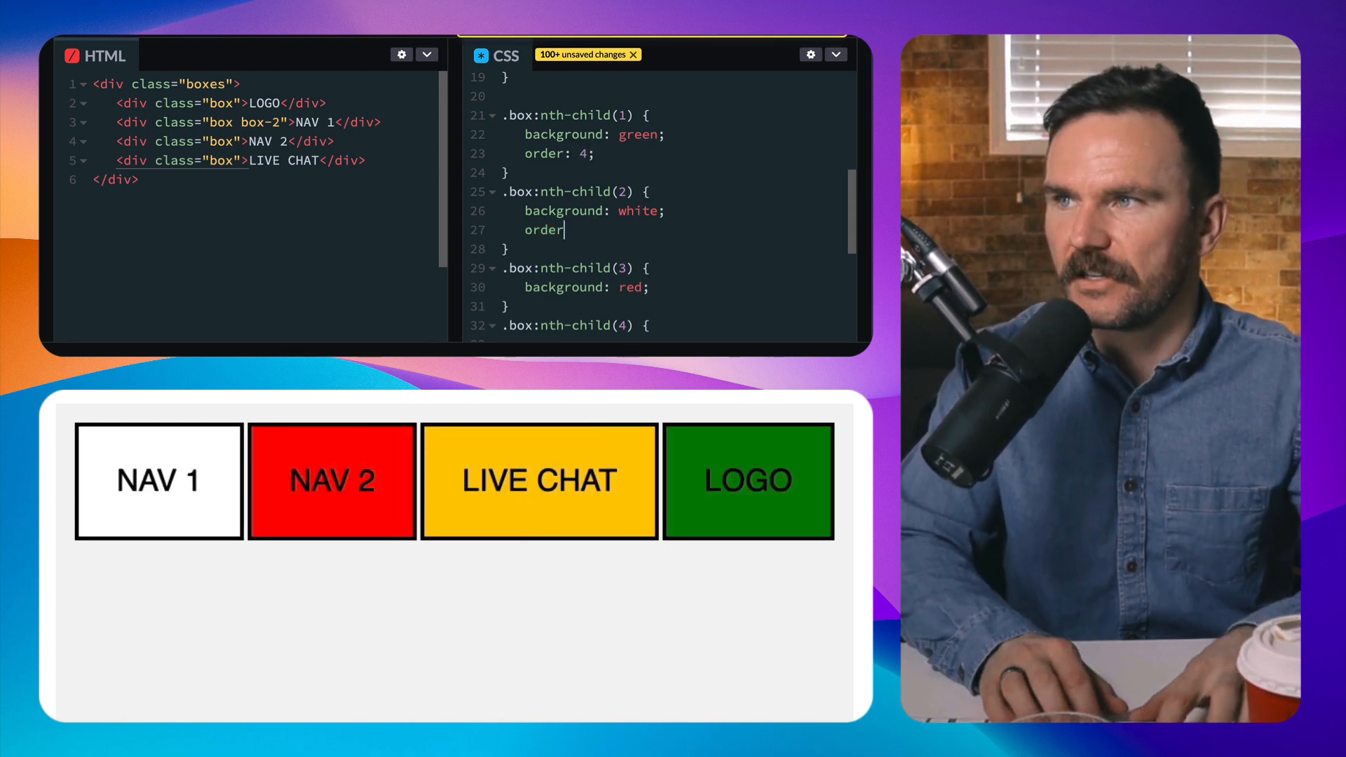
{"action": "type", "text": "1;"}
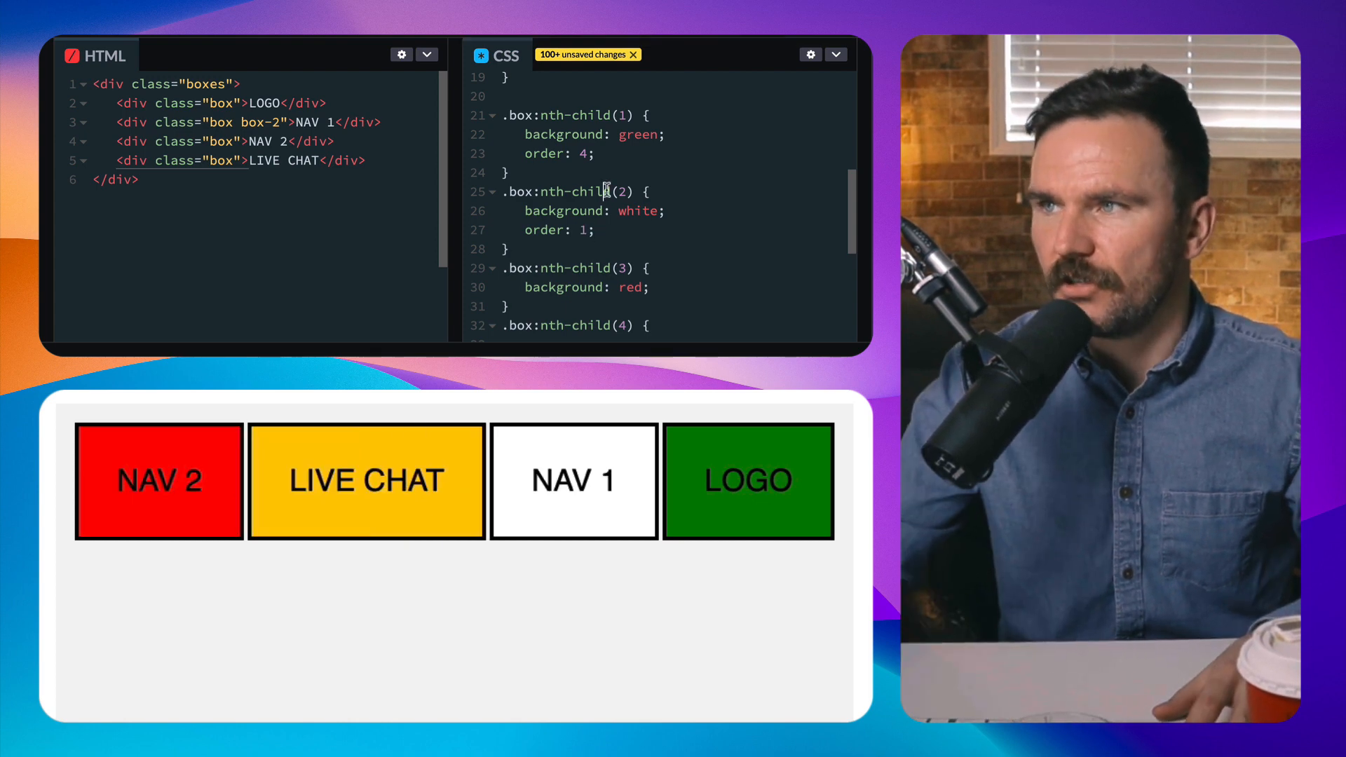
- Give NAV 2 (nth-child 3) order: 3 and LIVE CHAT (nth-child 4) order: 2
{"action": "left_click", "coordinate": [655, 286]}
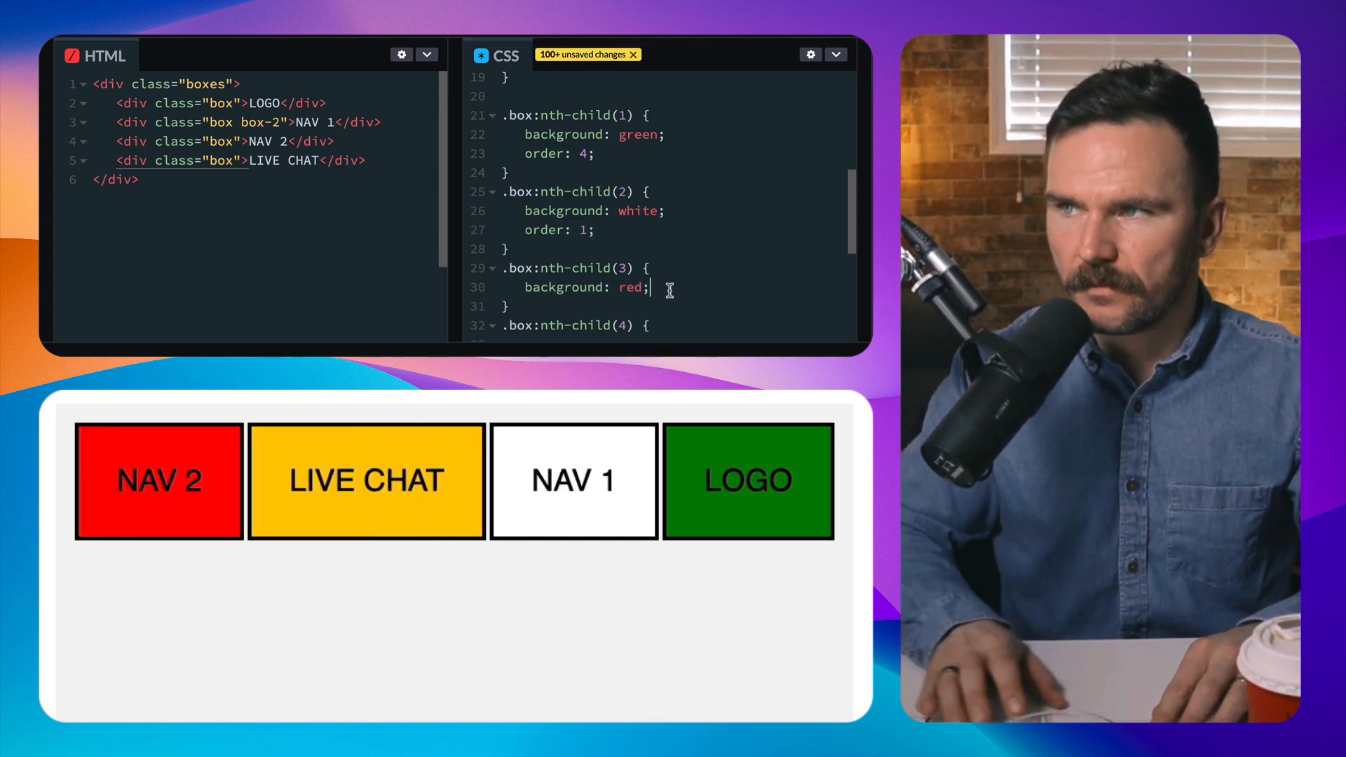
{"action": "type", "text": "order: 3;"}
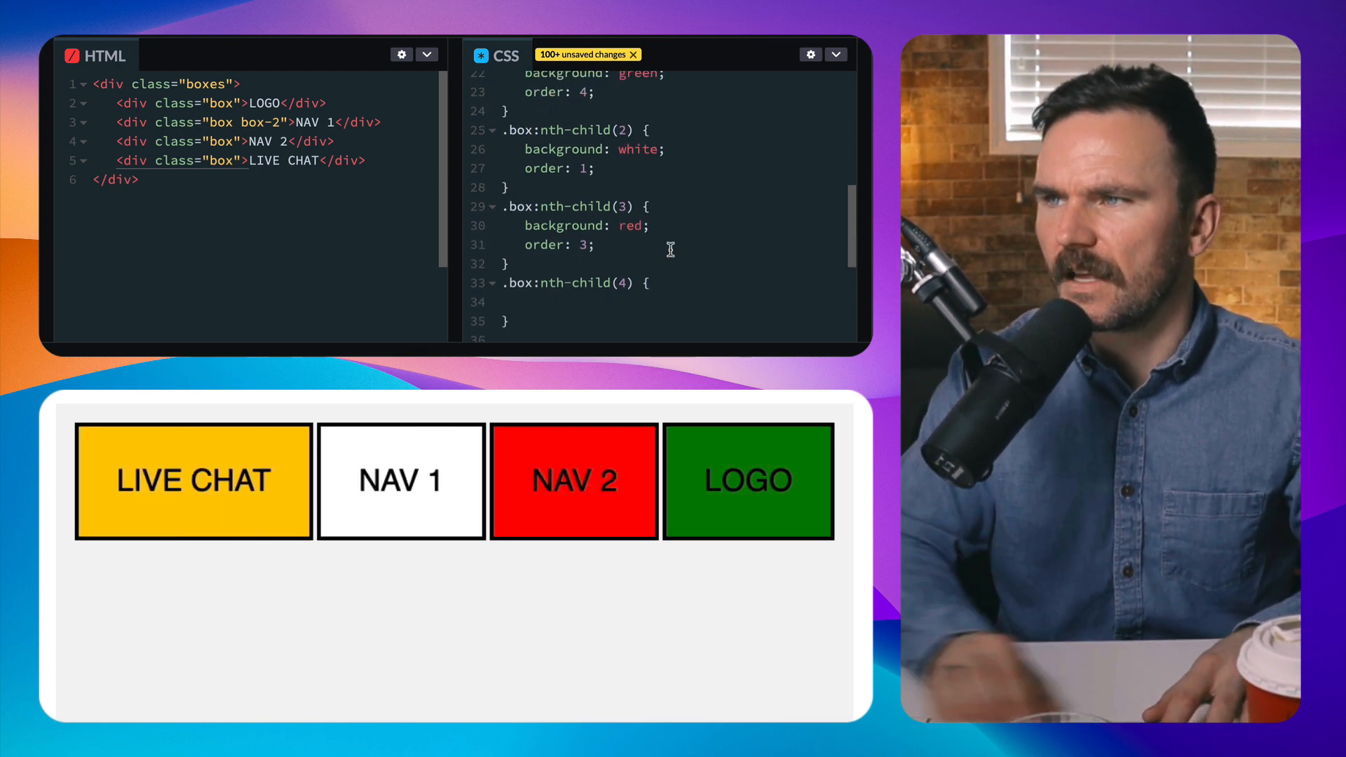
{"action": "type", "text": "orde"}
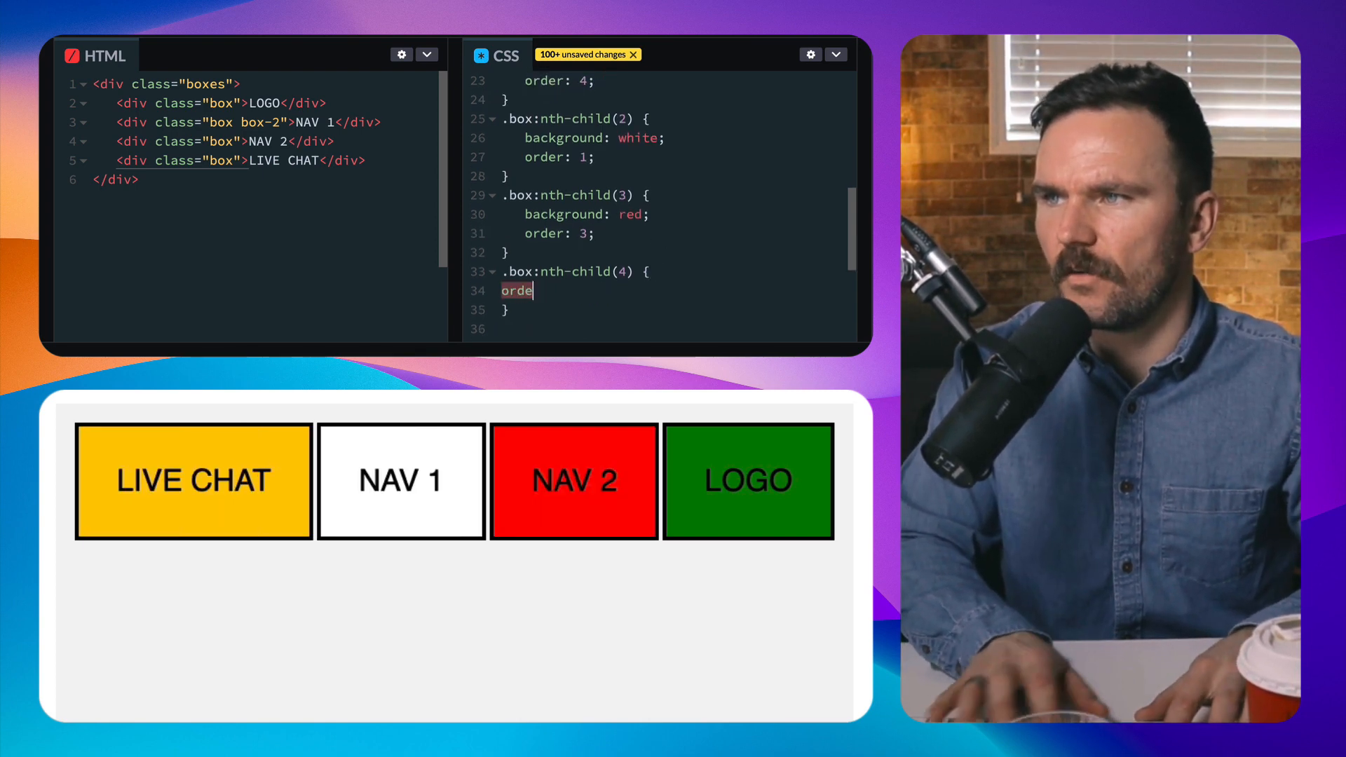
{"action": "type", "text": "r: 2;"}
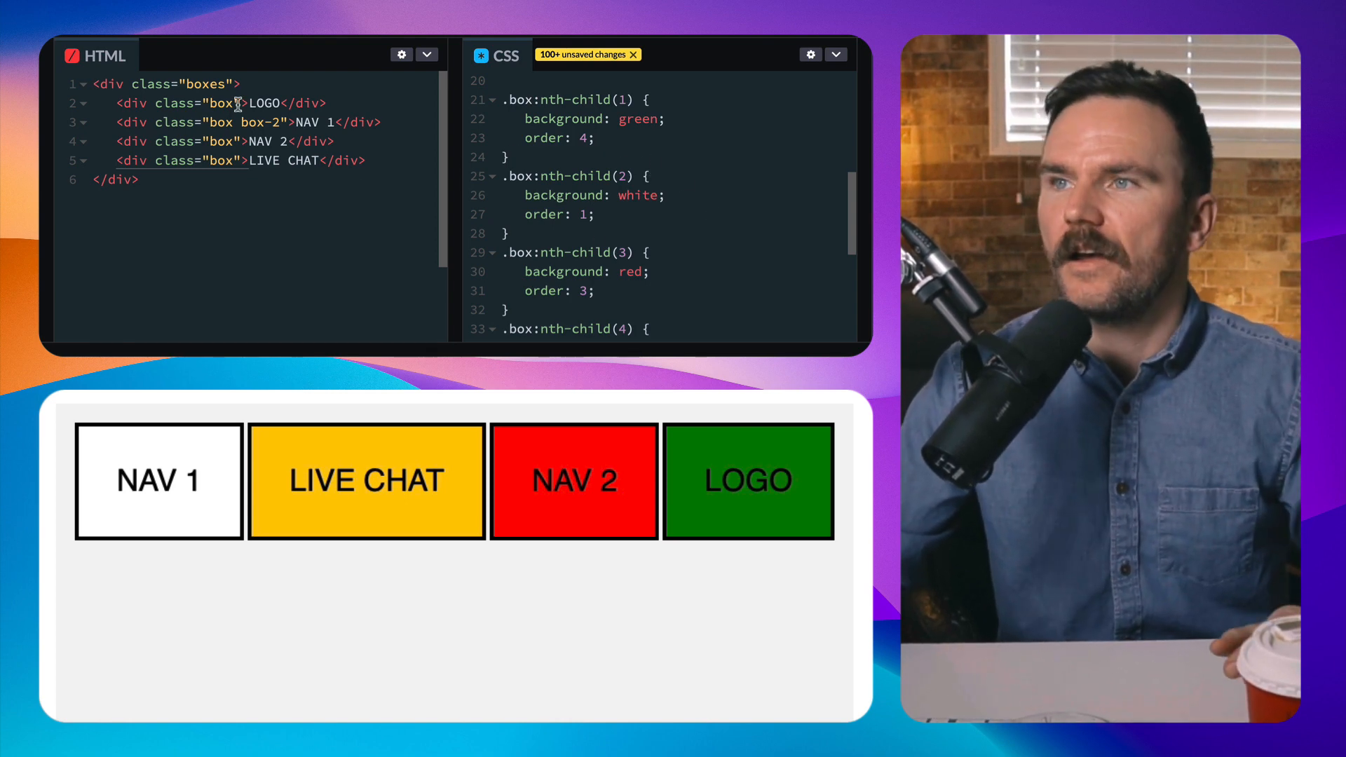
{"action": "double_click", "coordinate": [264, 102]}
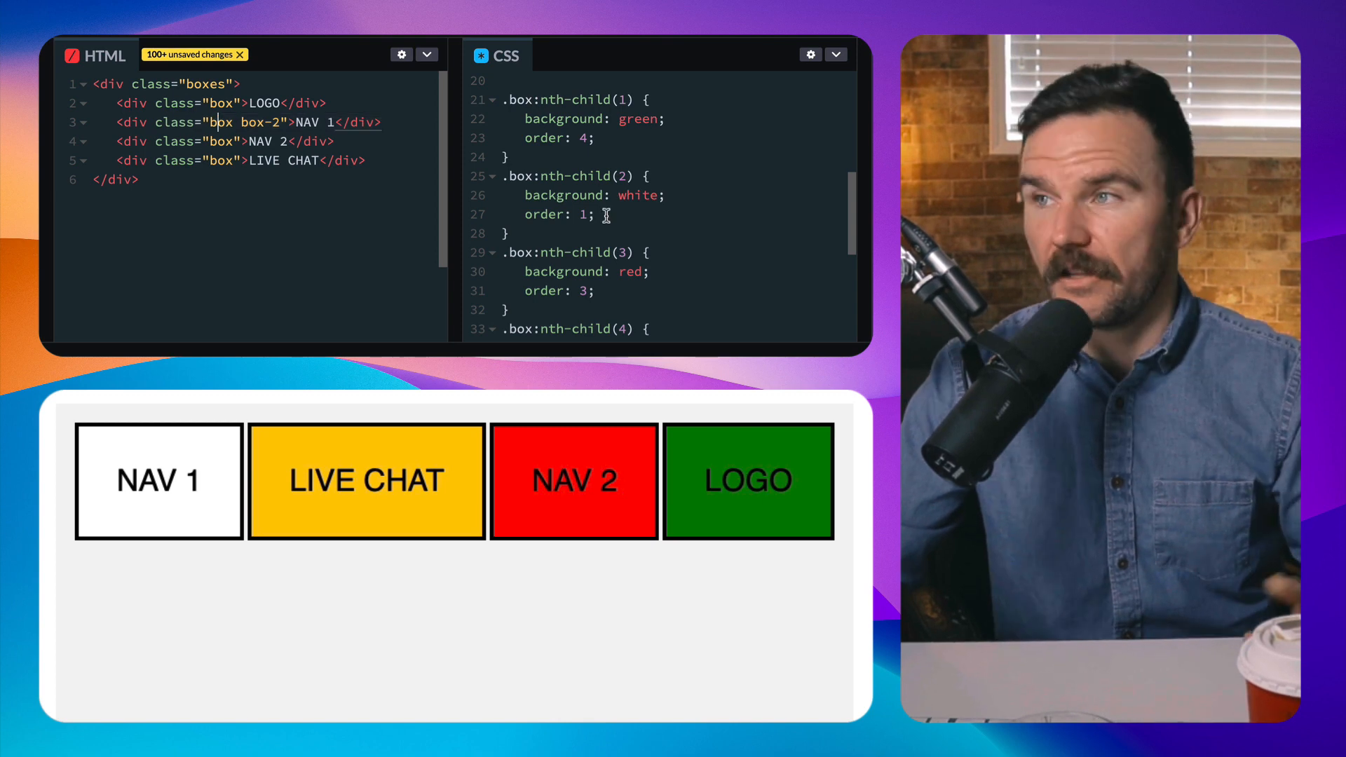
{"action": "mouse_move", "coordinate": [193, 144]}
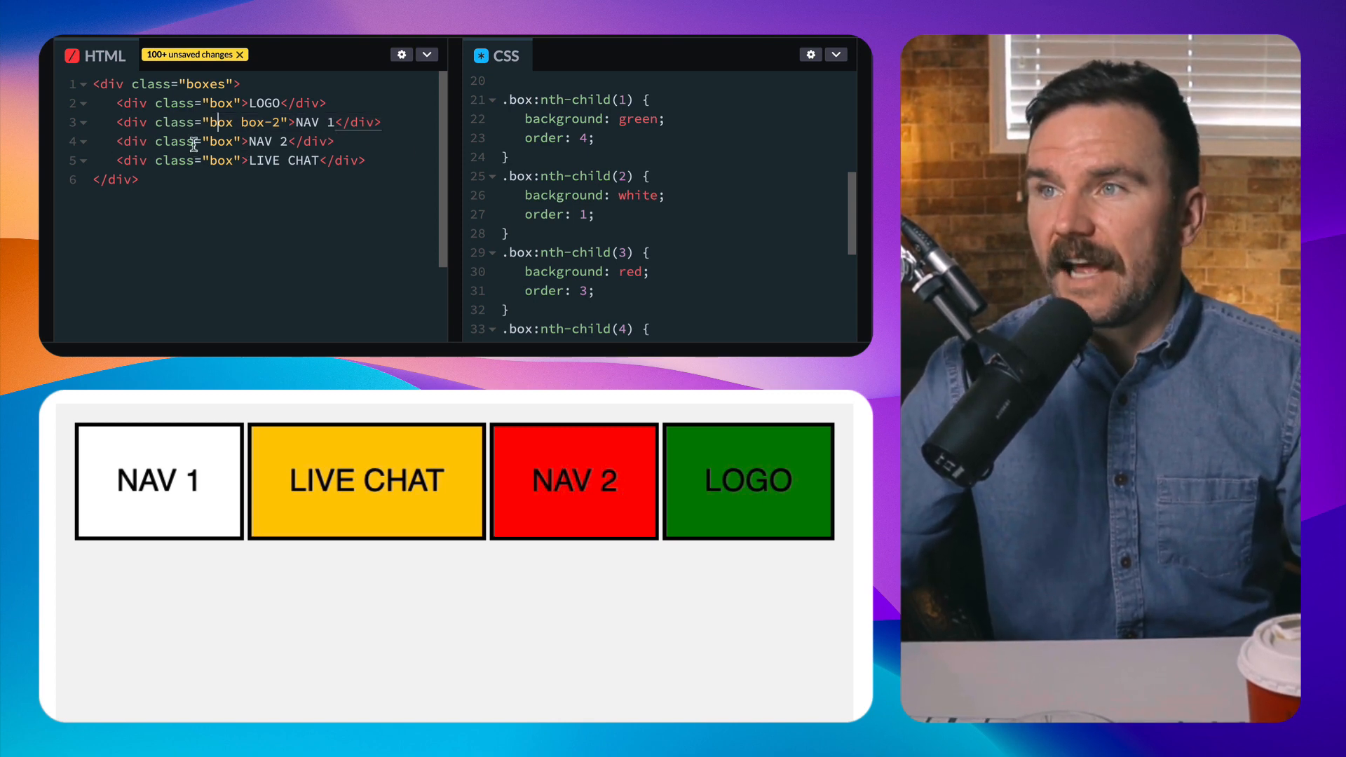